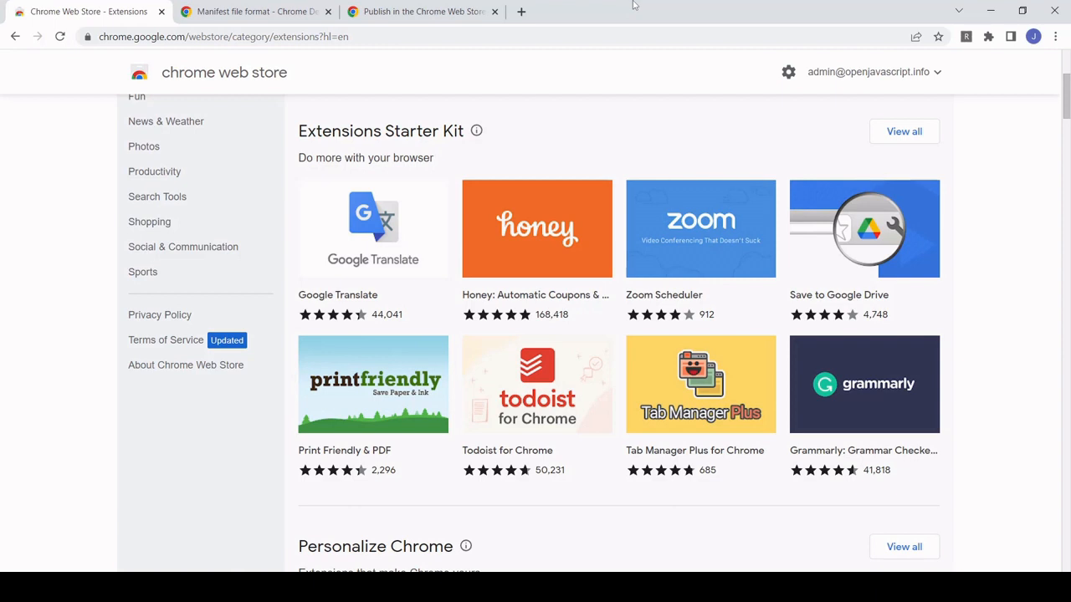
pyautogui.moveTo(873, 15)
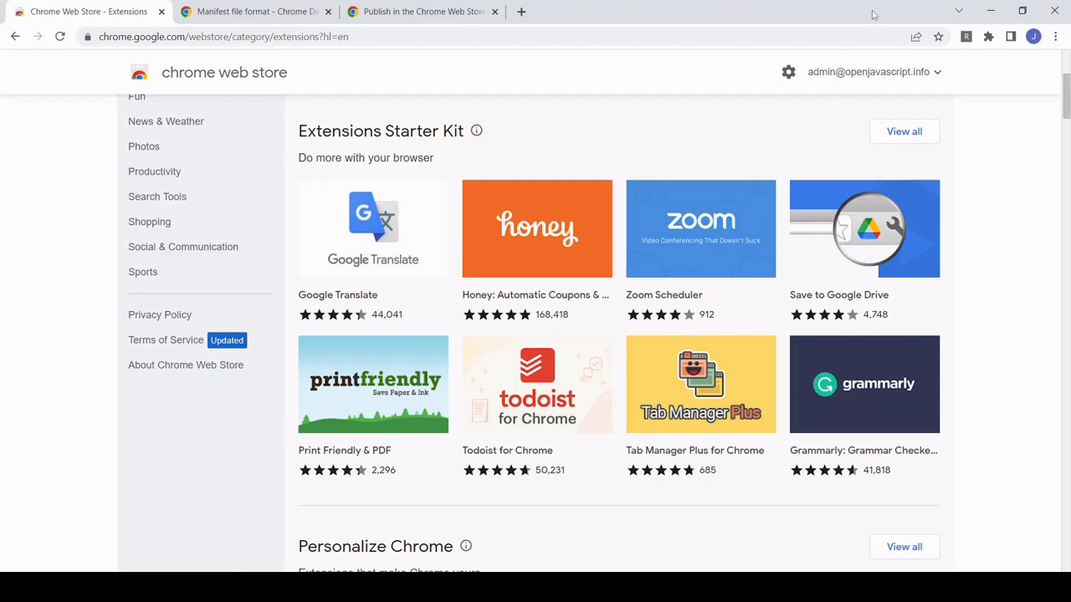
pyautogui.moveTo(966, 36)
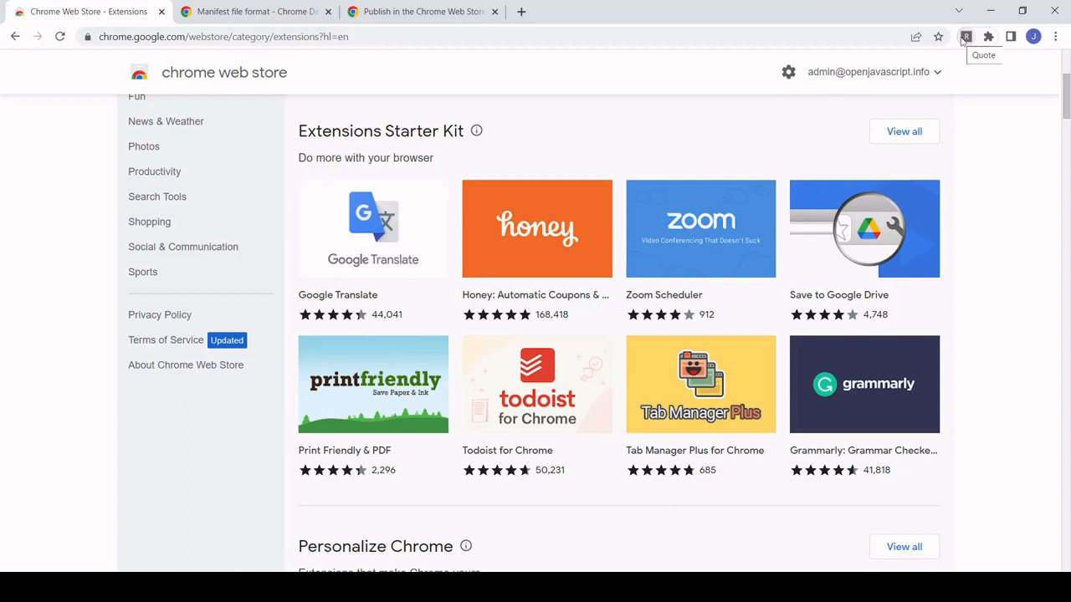
# Open the Quote extension's toolbar popup to show a random Thomas Edison quote.
pyautogui.click(966, 36)
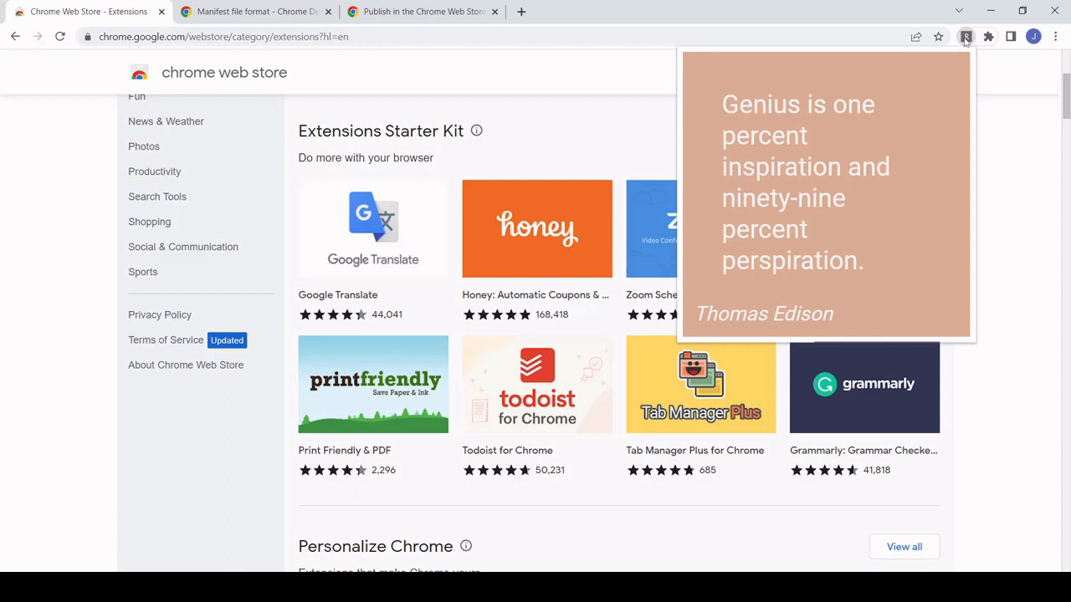
pyautogui.moveTo(931, 195)
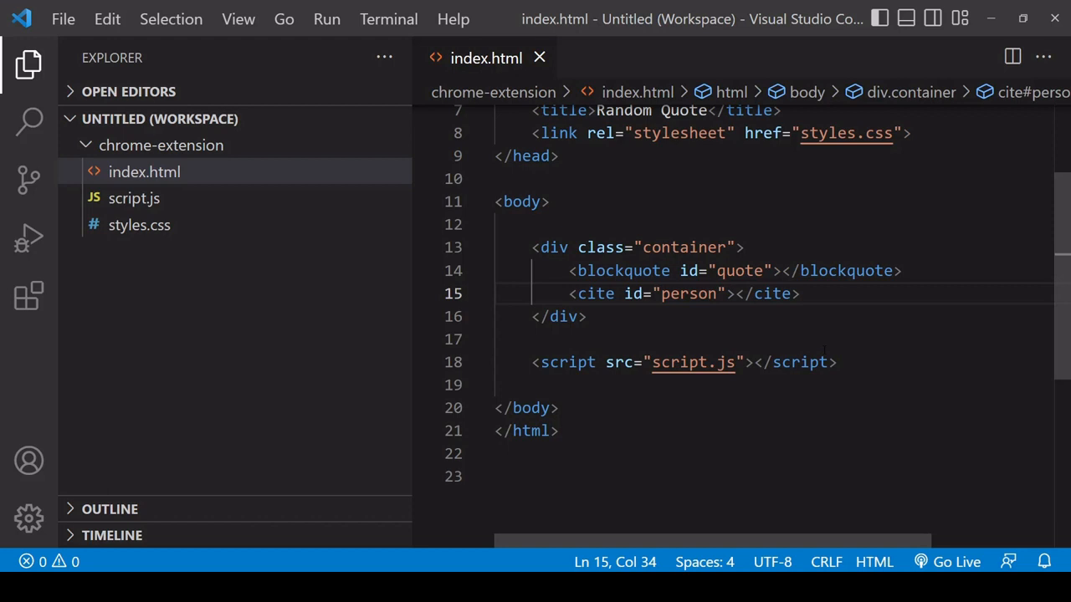
pyautogui.moveTo(190, 305)
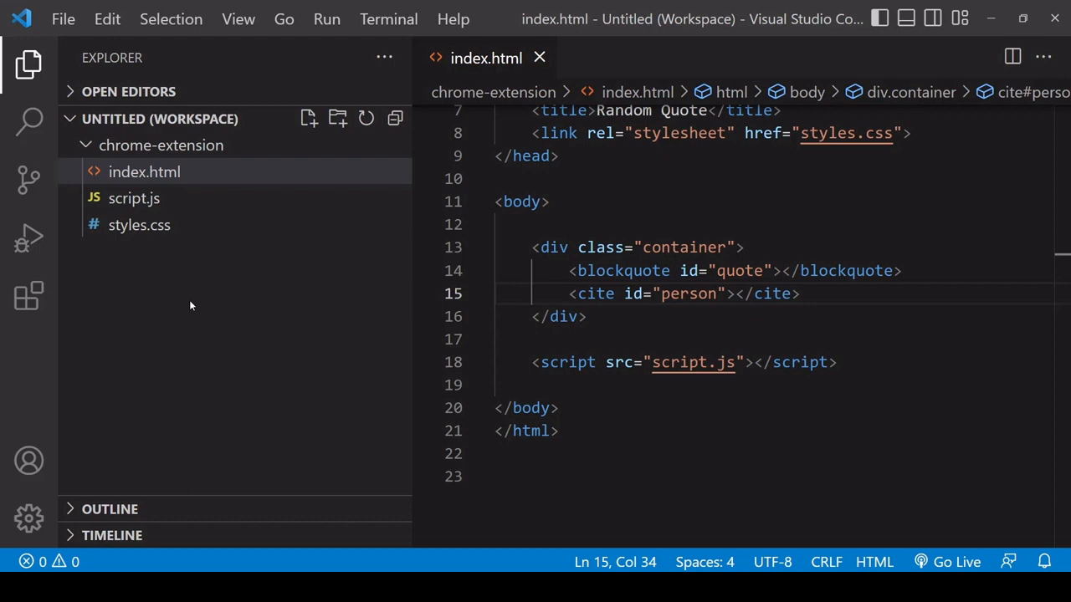
pyautogui.moveTo(282, 321)
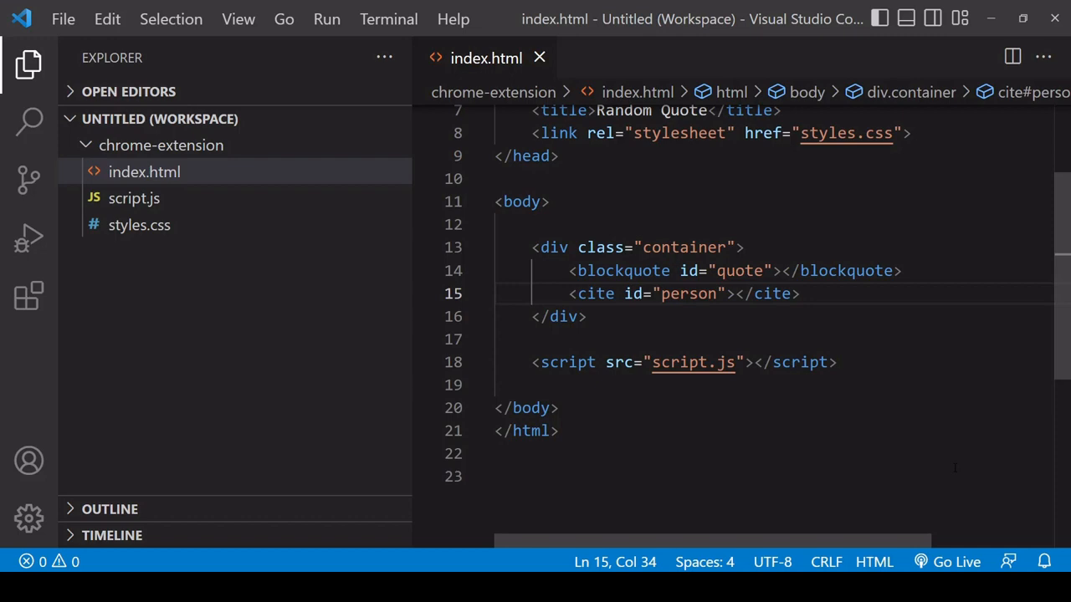
# Start Go Live and open the empty script.js beside index.html.
pyautogui.click(947, 562)
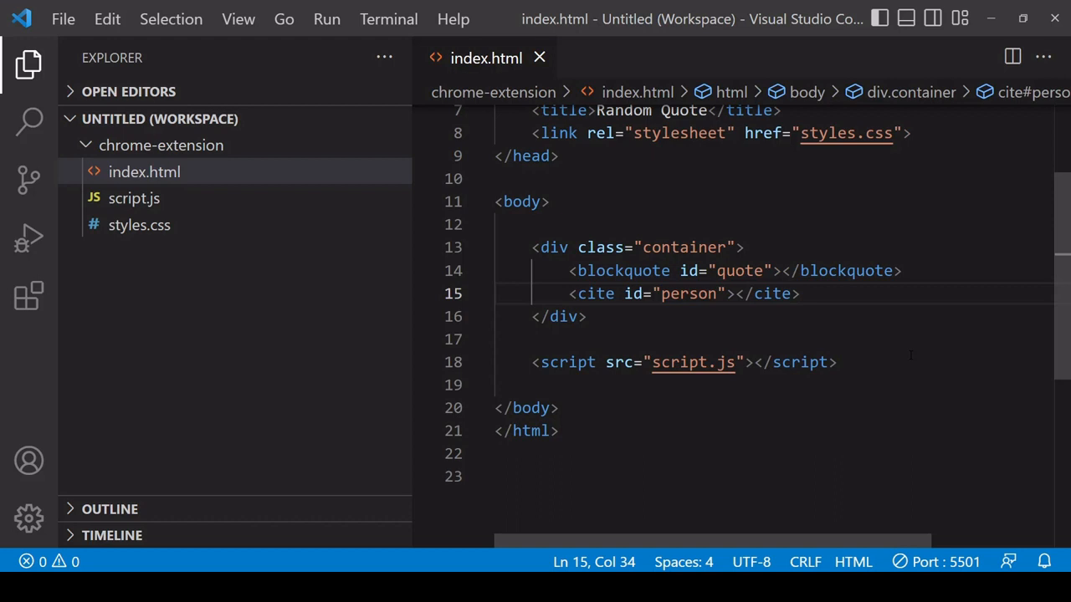
pyautogui.click(134, 198)
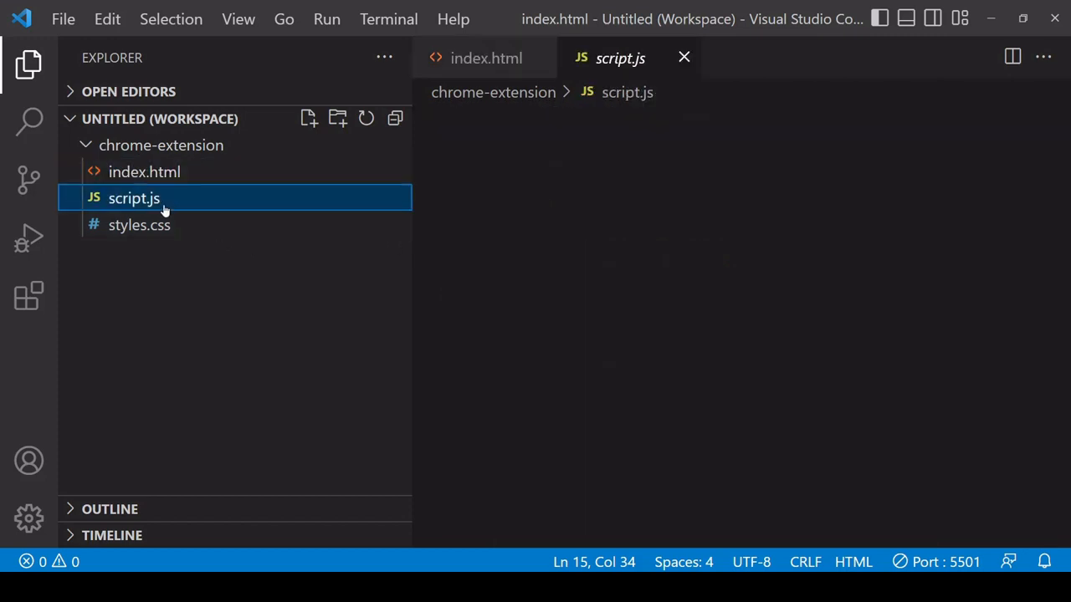
pyautogui.click(133, 198)
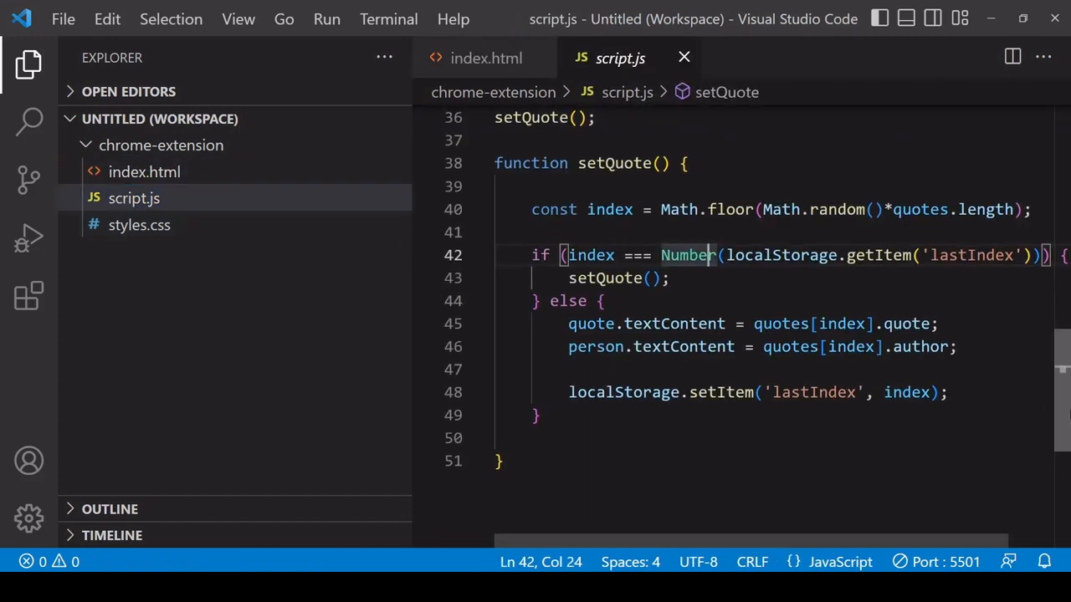
pyautogui.scroll(3)
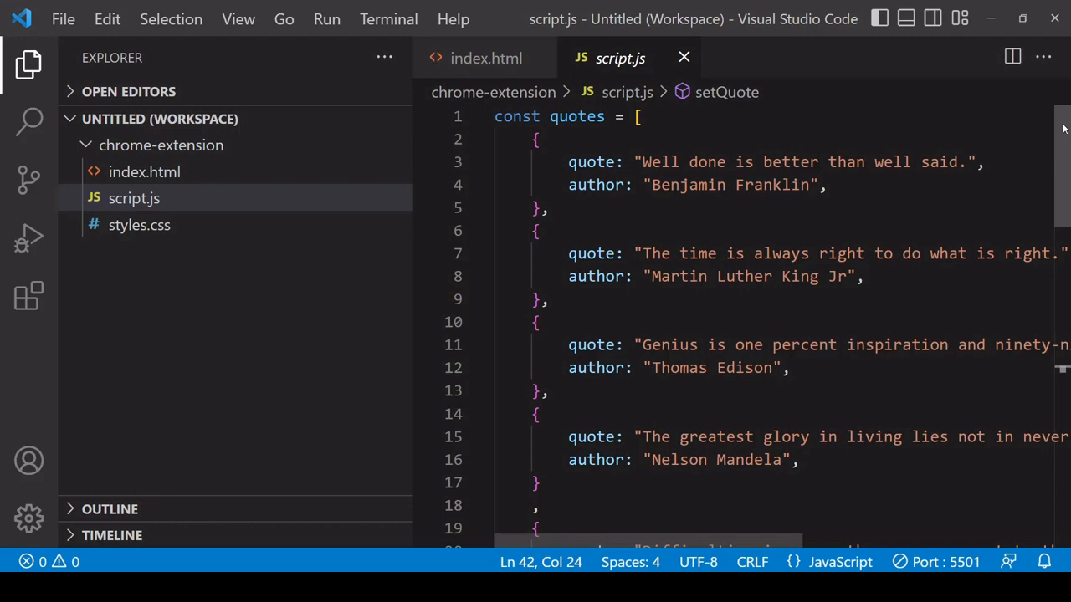
pyautogui.scroll(-3)
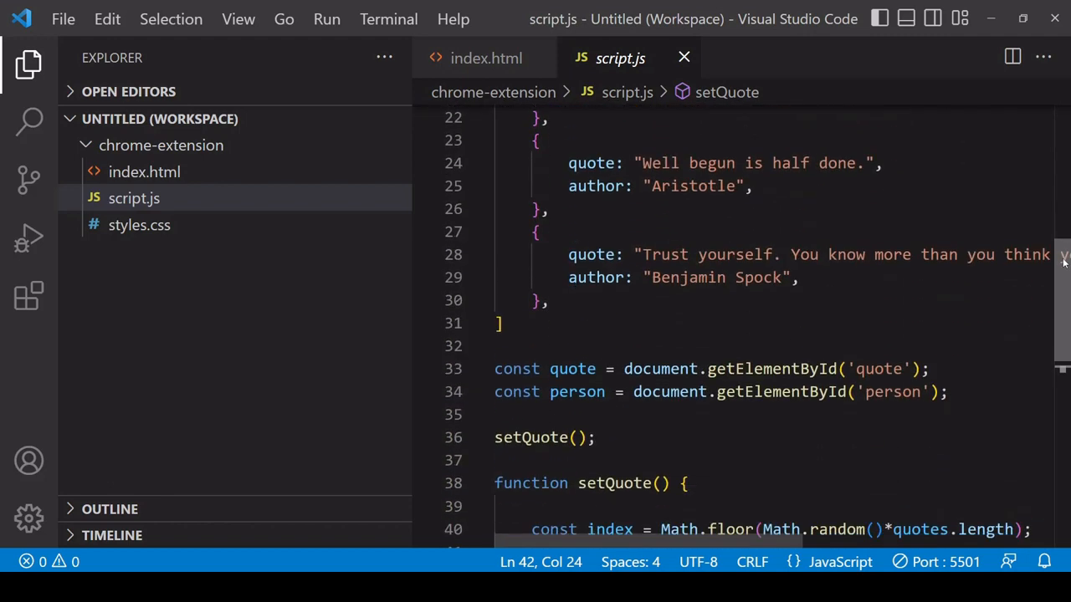
pyautogui.scroll(-3)
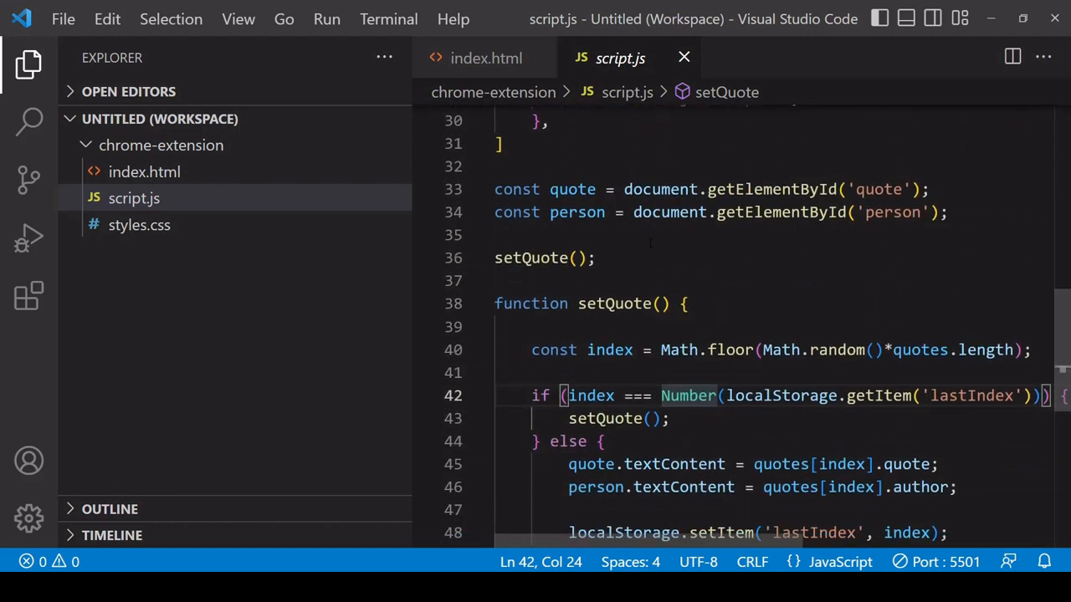
pyautogui.scroll(-3)
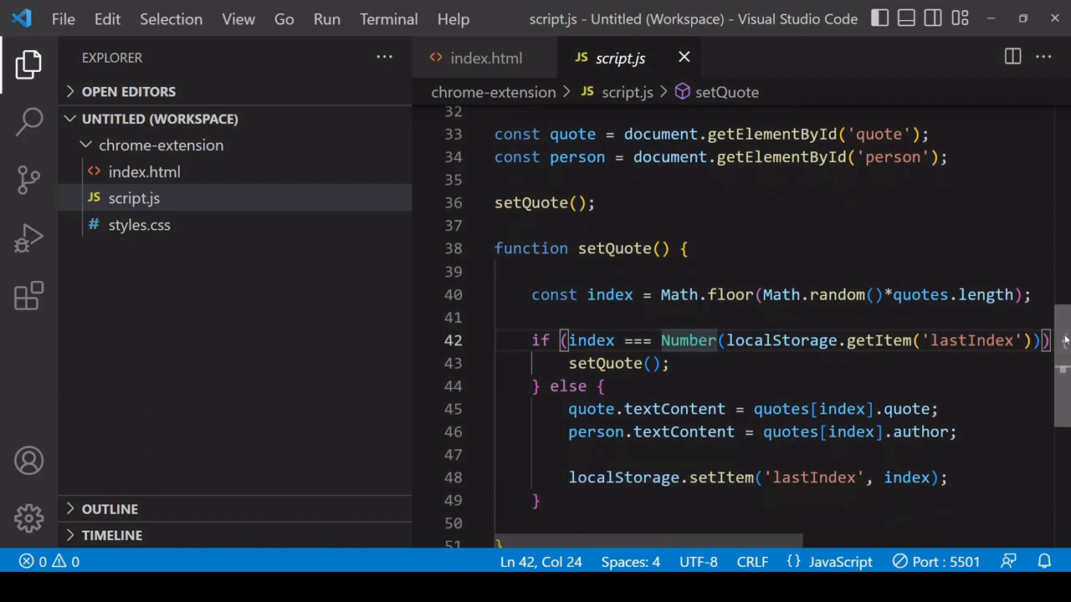
pyautogui.scroll(-3)
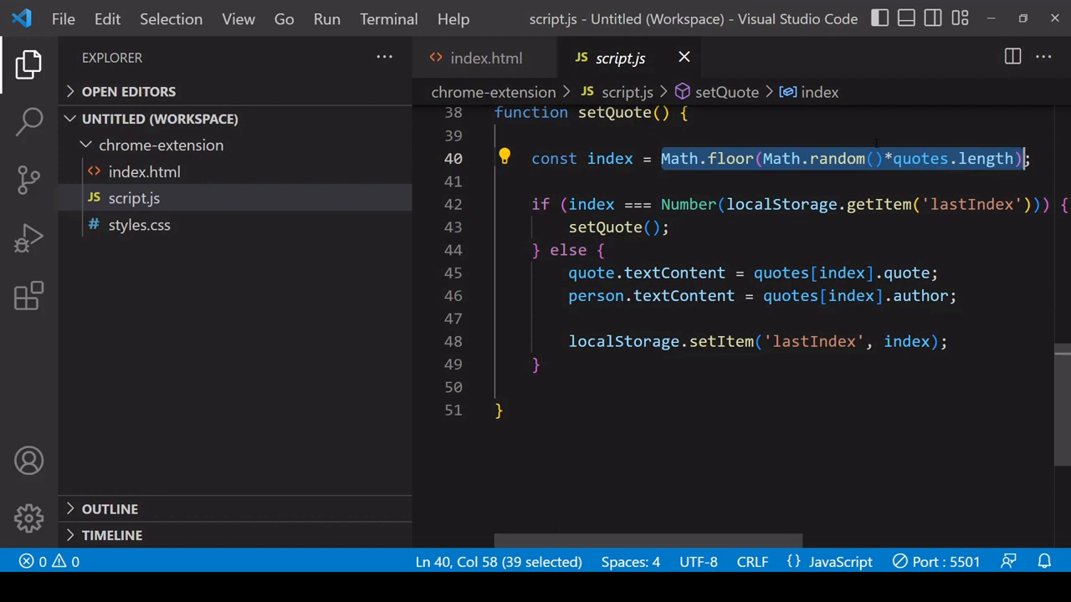
pyautogui.doubleClick(609, 158)
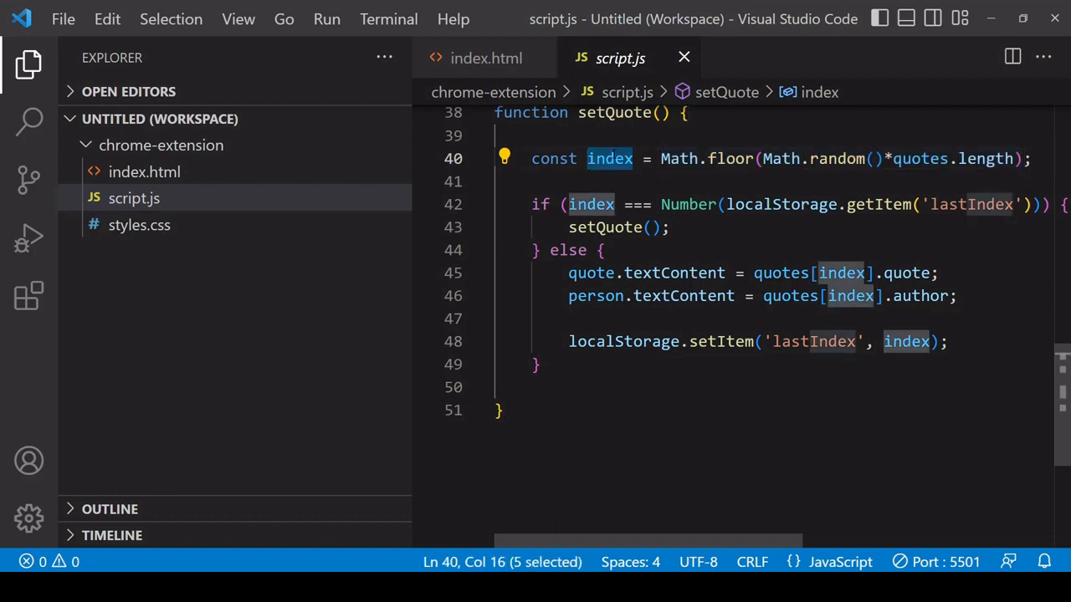
pyautogui.click(531, 318)
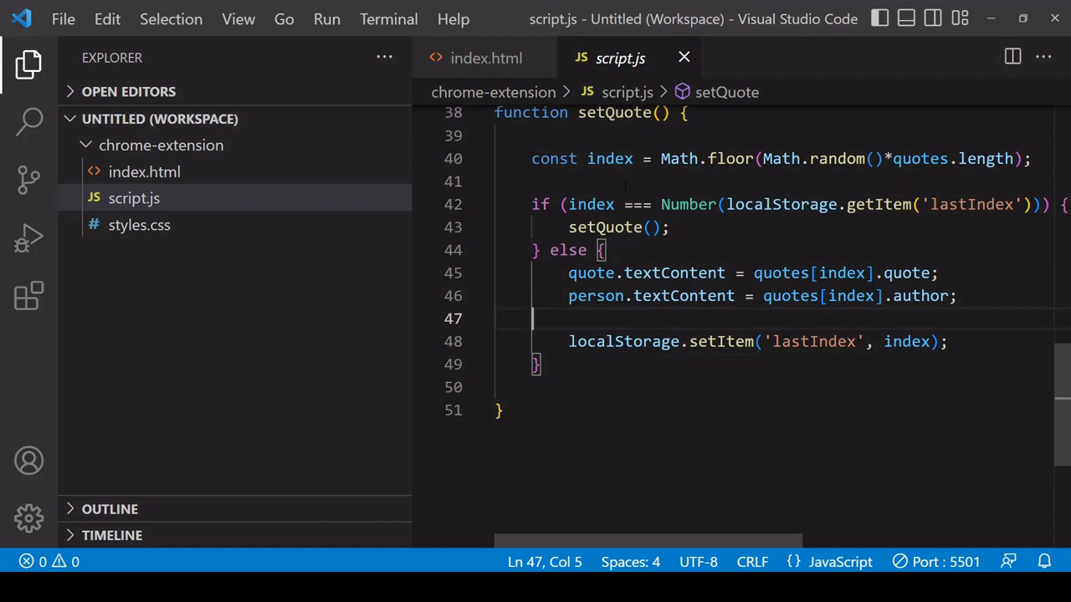
pyautogui.moveTo(609, 158)
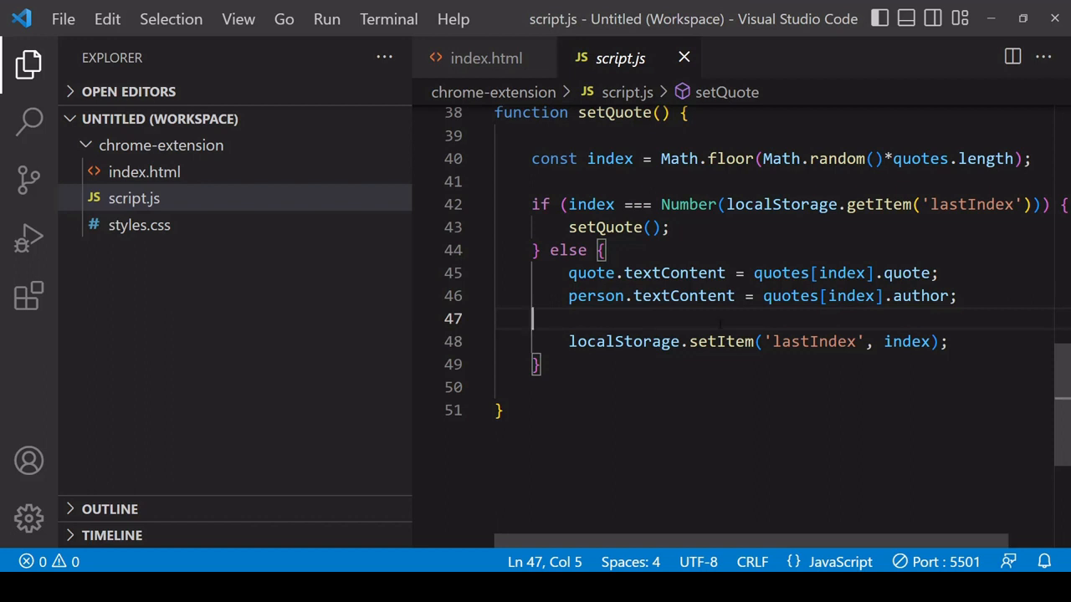
pyautogui.moveTo(138, 225)
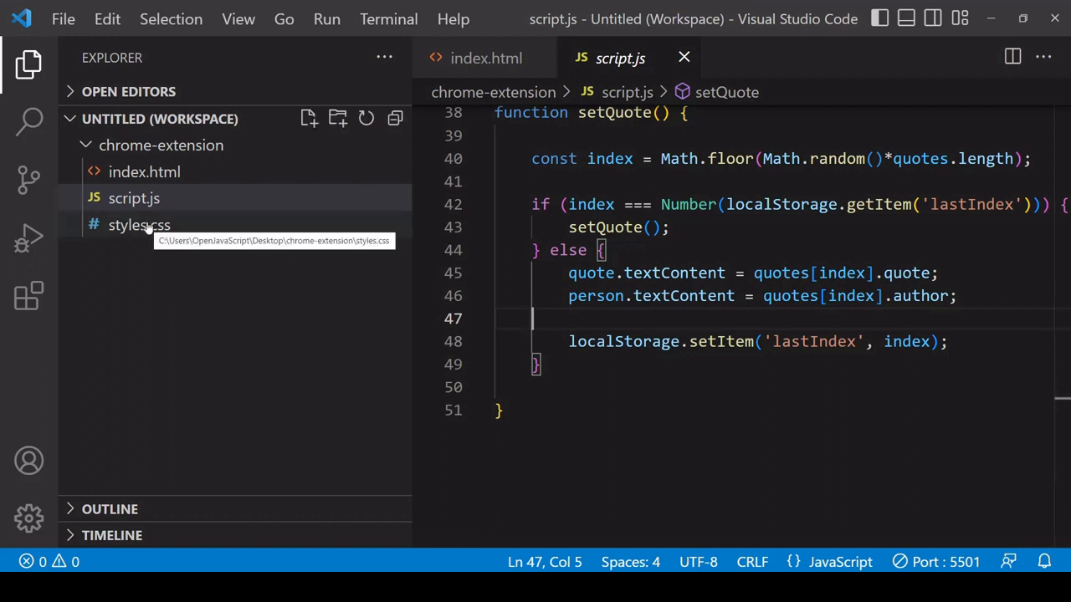
# Review the container, blockquote and cite rules in styles.css, then return to index.html.
pyautogui.click(139, 224)
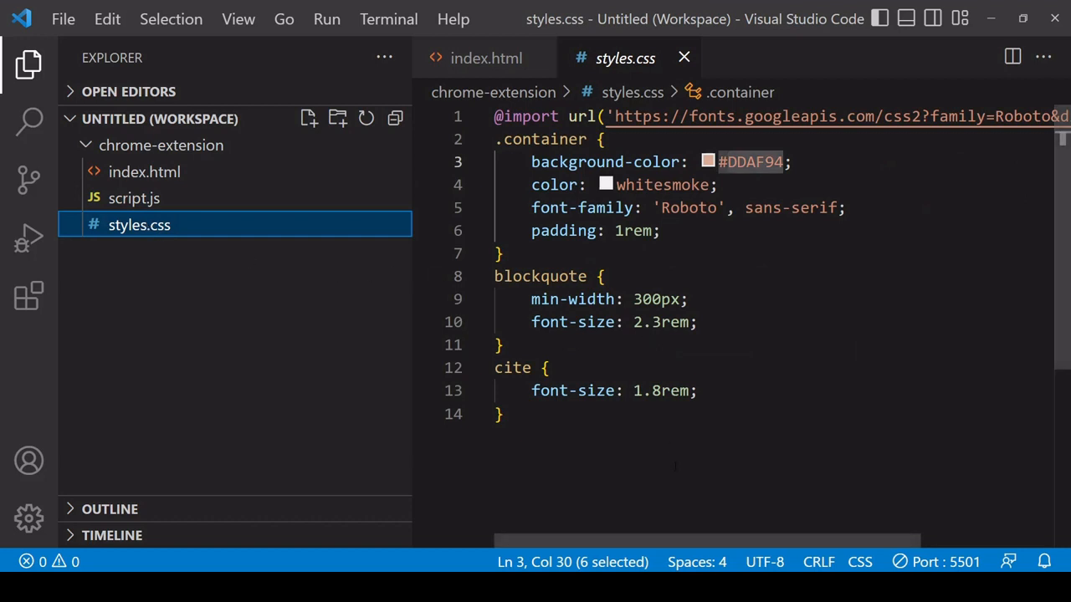
pyautogui.hscroll(3)
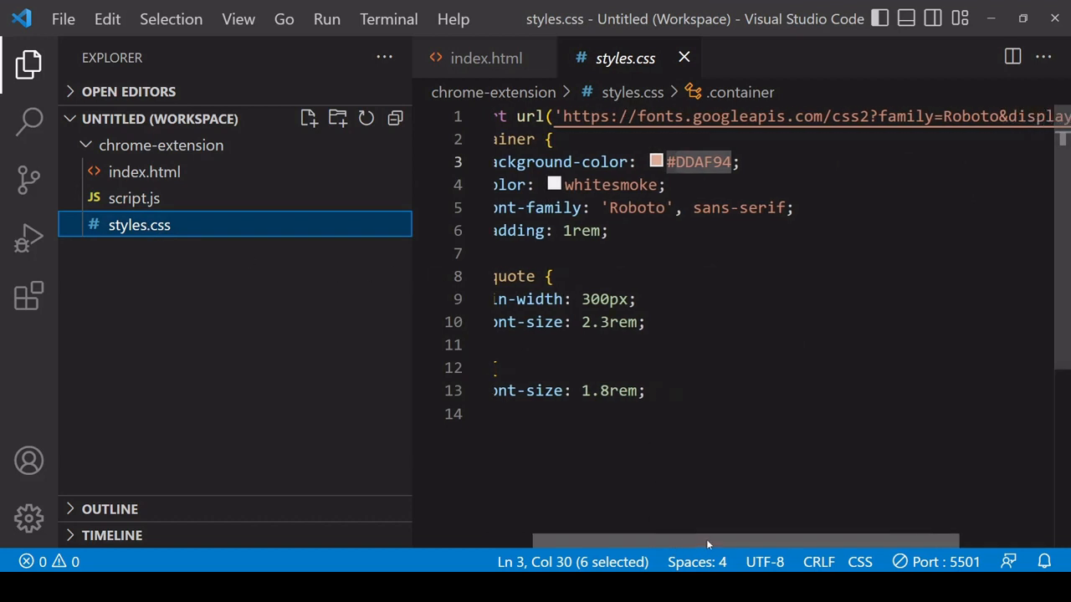
pyautogui.hscroll(-3)
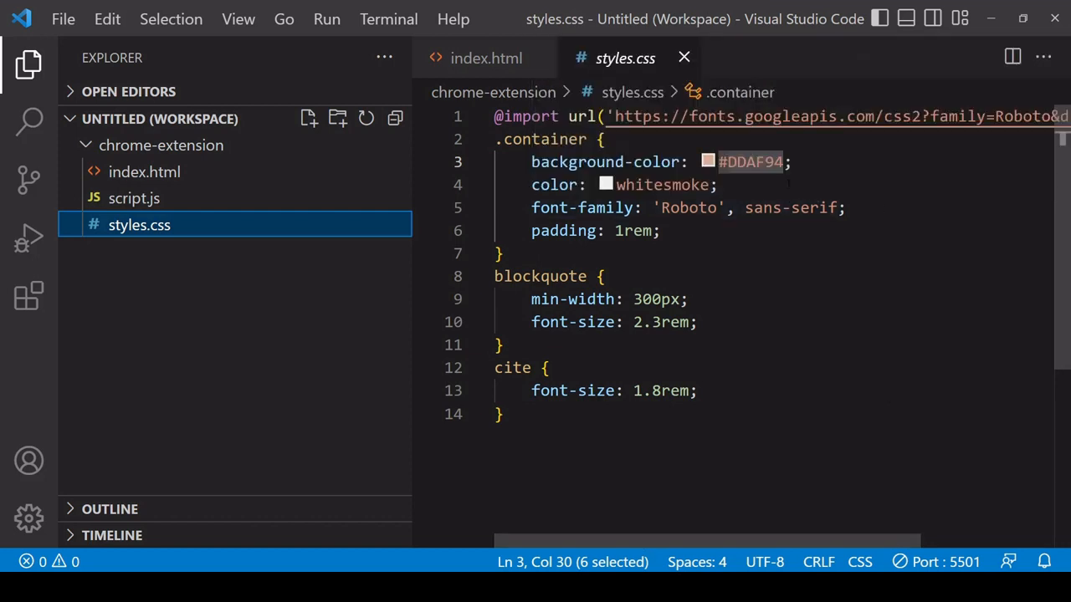
pyautogui.click(716, 185)
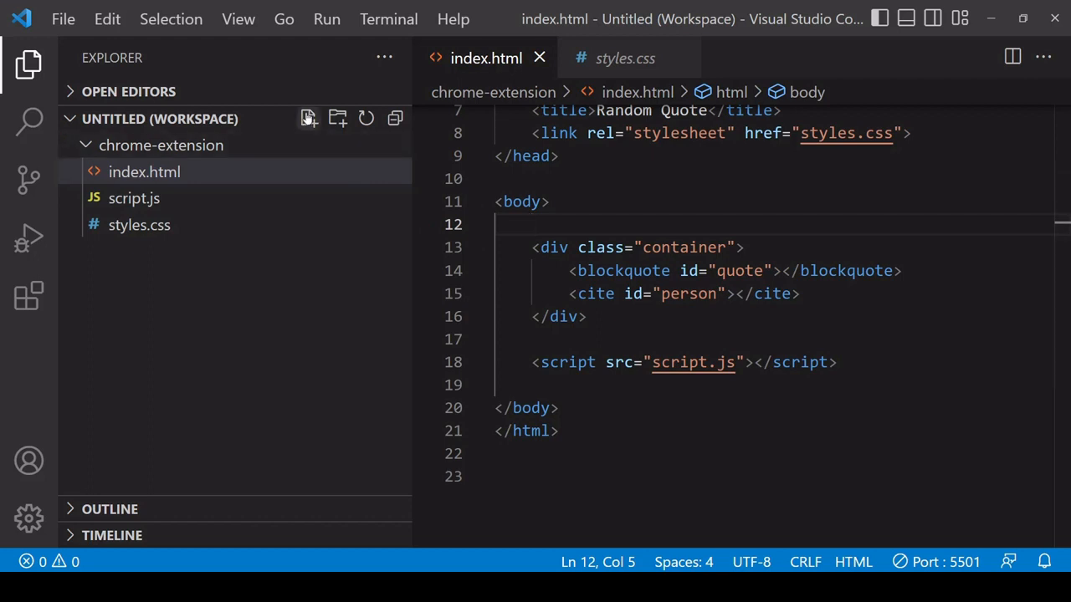
# Create a new file named manifest.json in the chrome-extension folder.
pyautogui.click(309, 118)
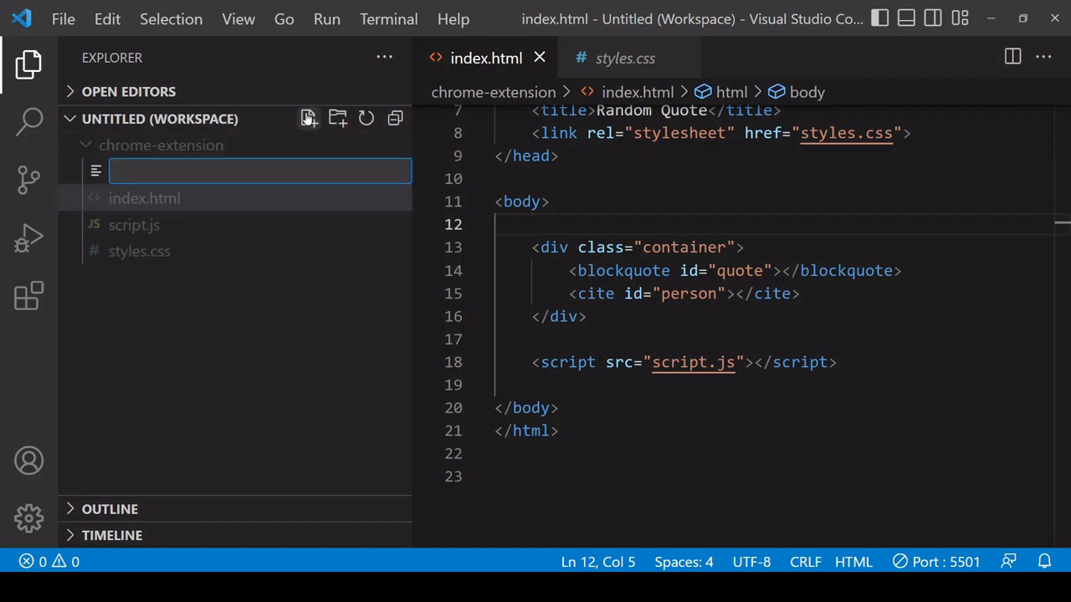
pyautogui.write('ma')
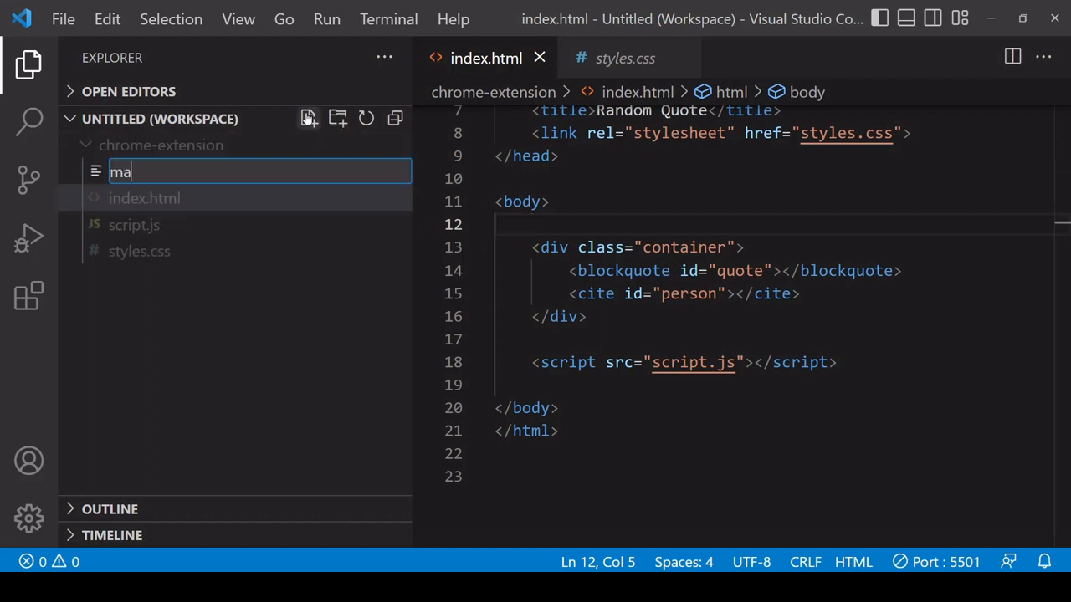
pyautogui.write('nifest.j')
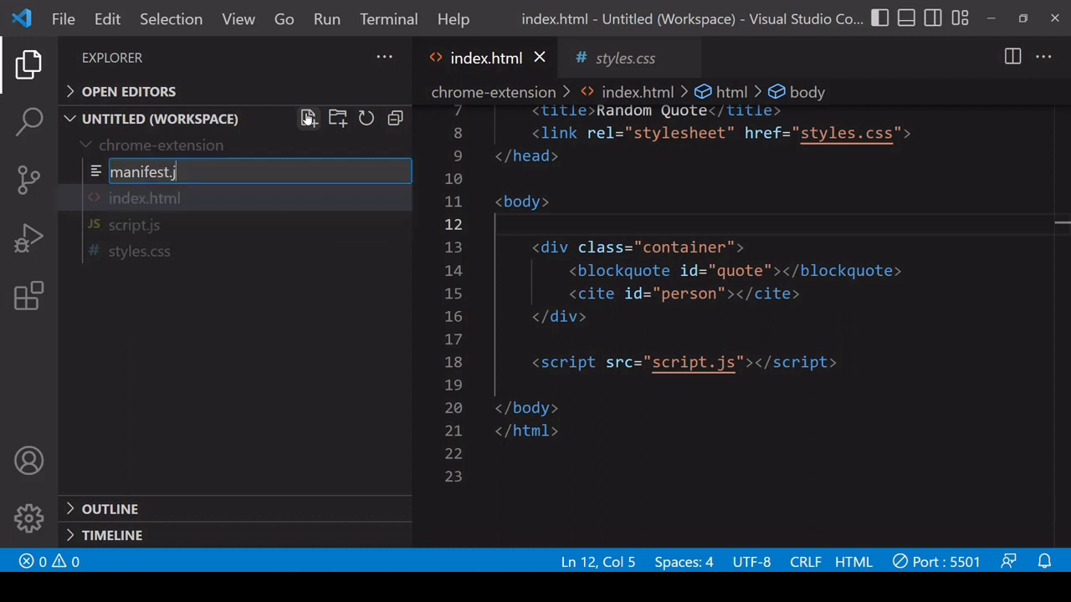
pyautogui.write('son')
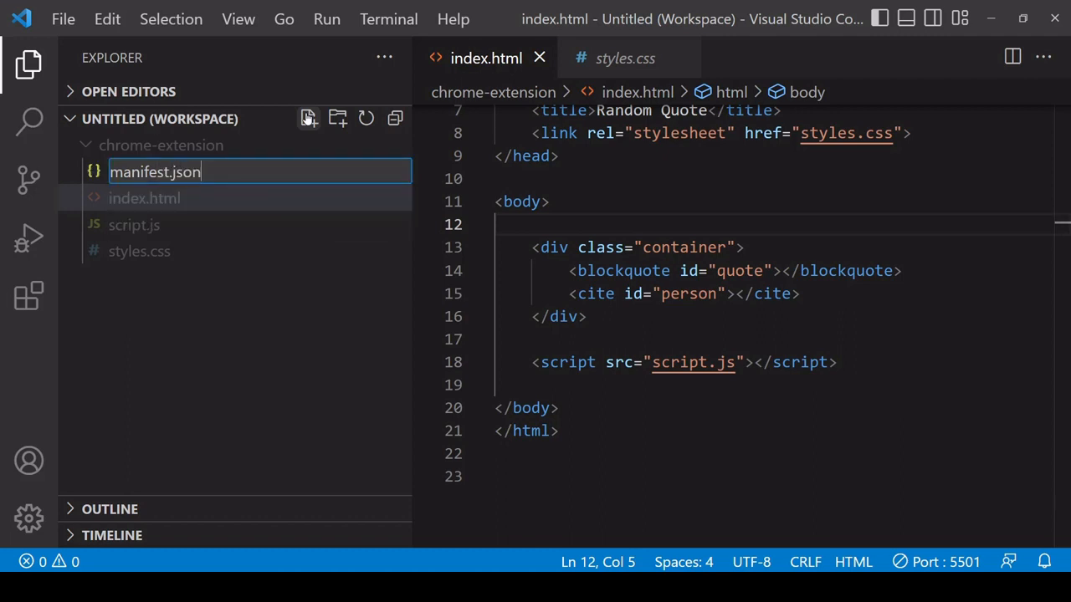
pyautogui.press('Return')
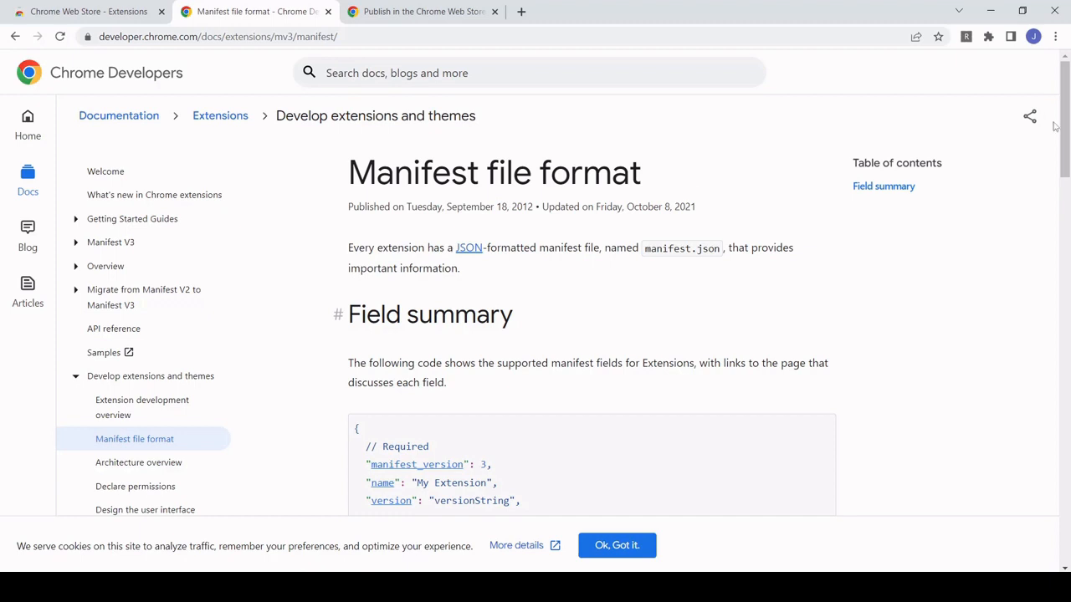
# Select the required manifest_version, name and version fields in the Field summary example.
pyautogui.scroll(-3)
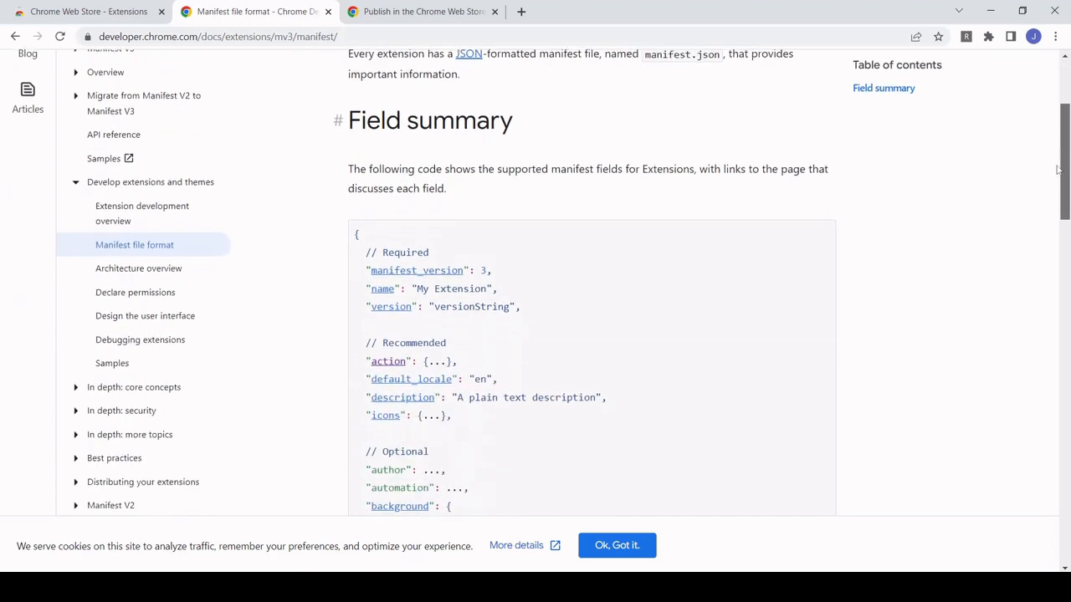
pyautogui.scroll(-3)
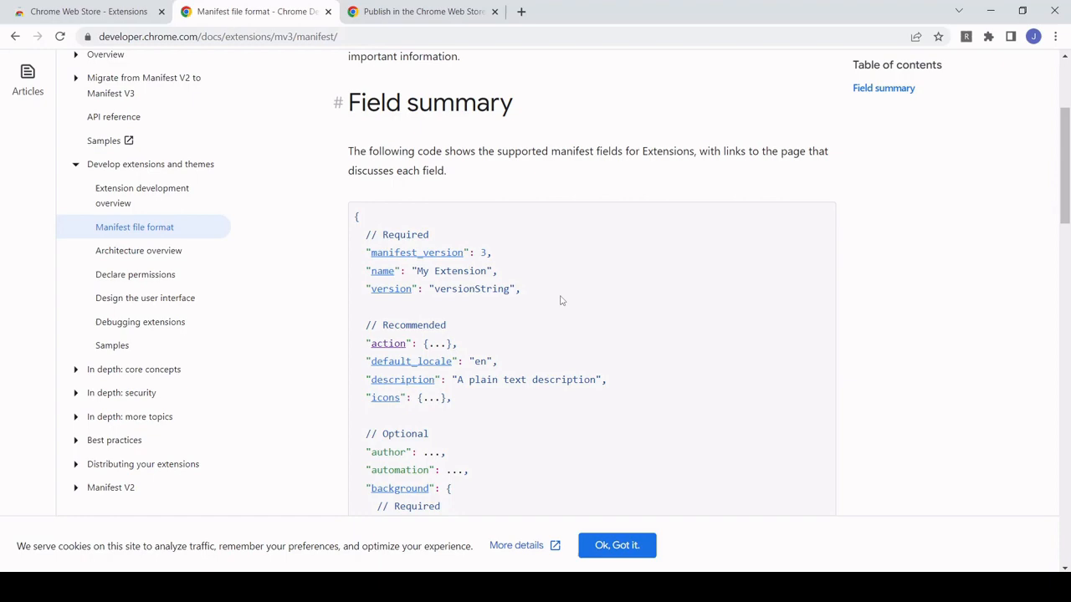
pyautogui.moveTo(356, 216); pyautogui.dragTo(518, 289)
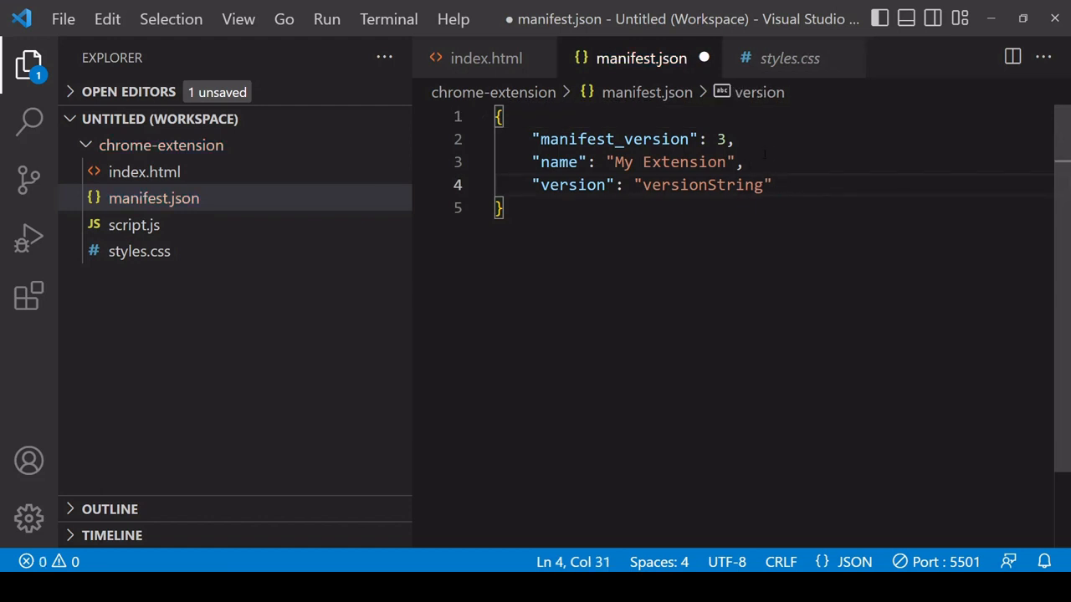
# Set the manifest name to 'Random quotes' and version to '1.0.0'.
pyautogui.doubleClick(687, 163)
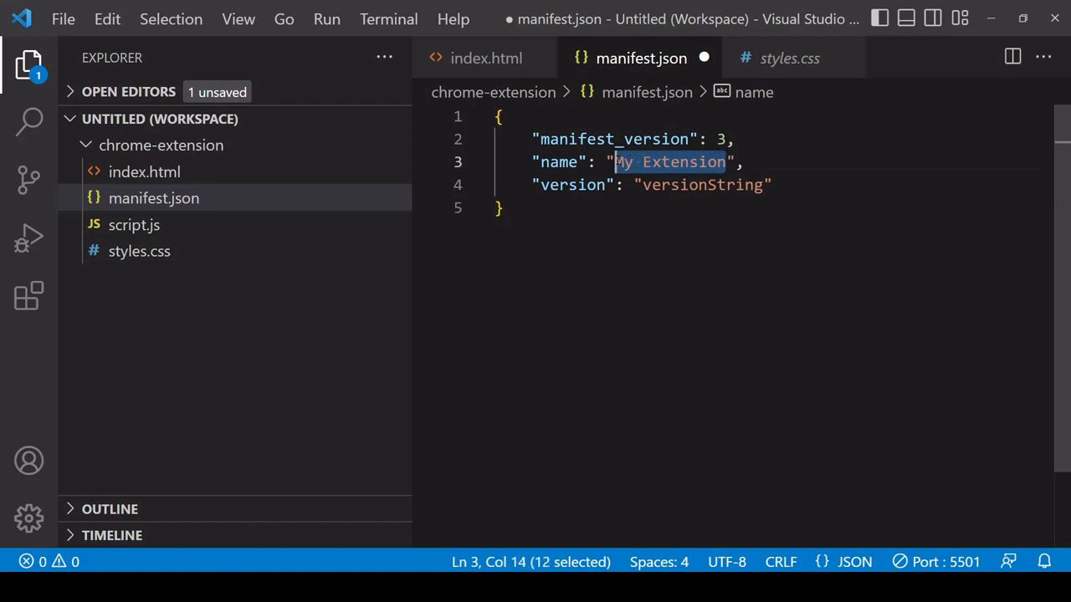
pyautogui.write('R",')
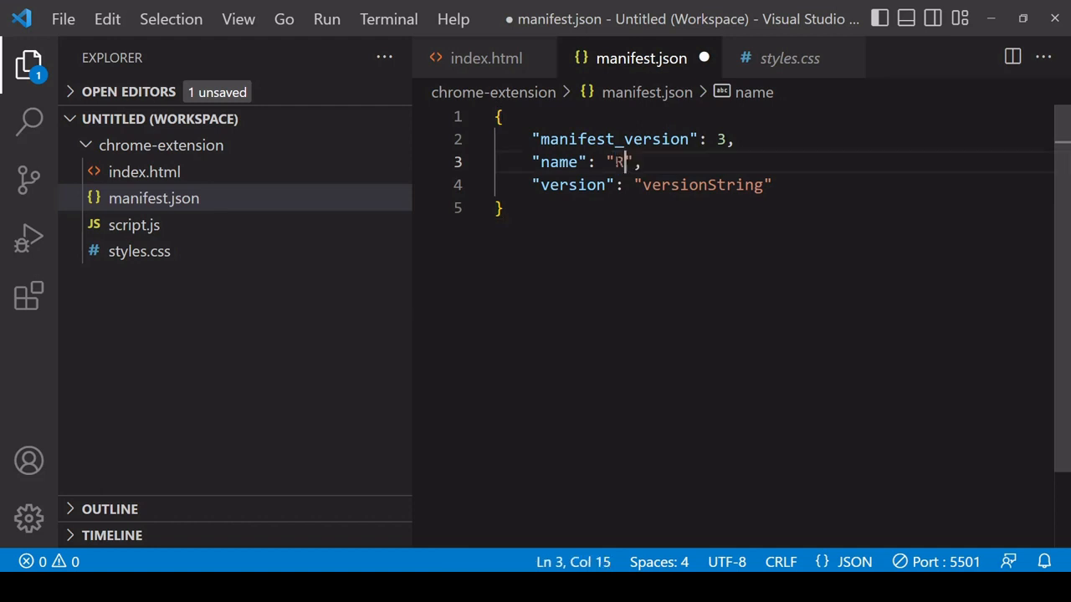
pyautogui.write('andom quotes')
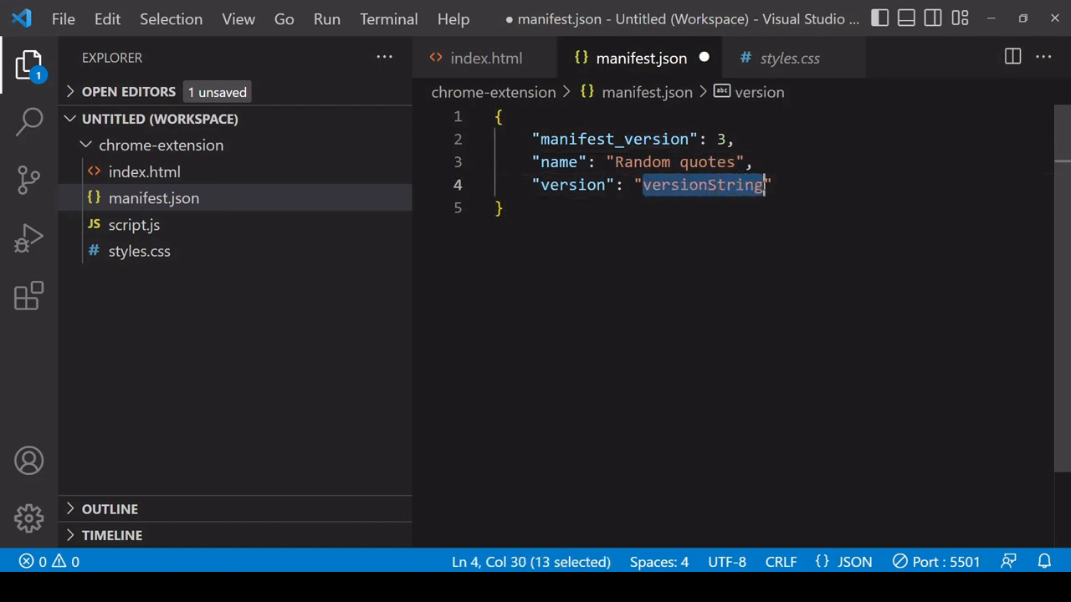
pyautogui.write('1.0.0')
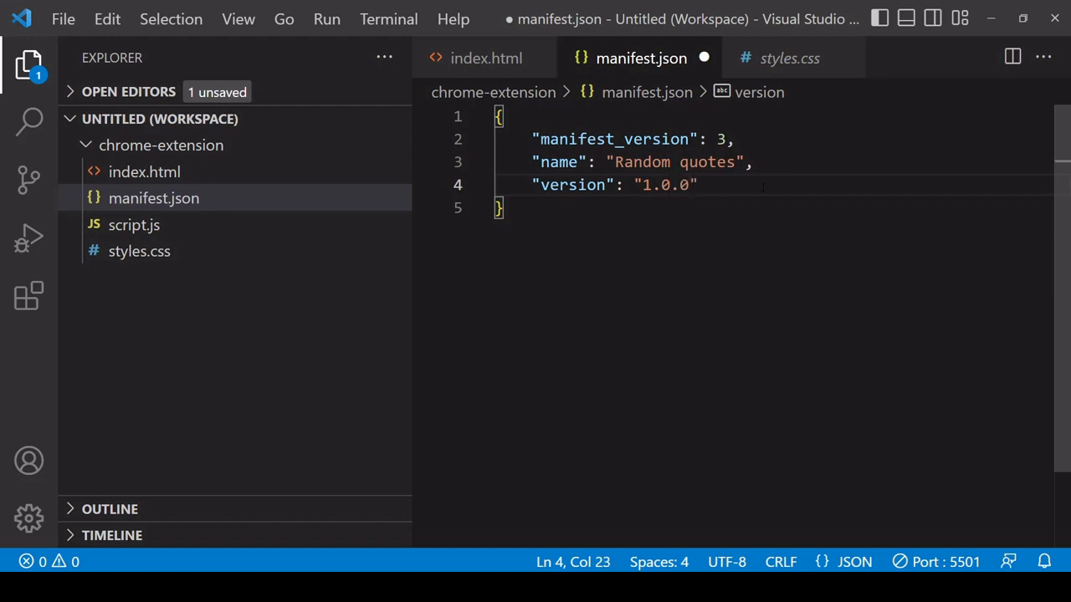
pyautogui.press('Enter')
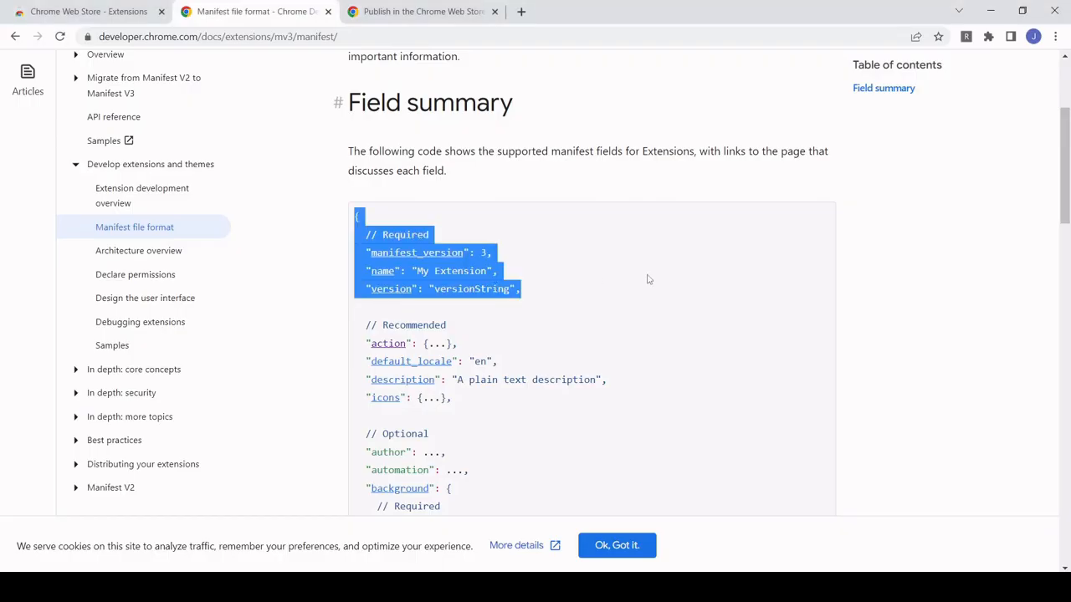
pyautogui.moveTo(1002, 47)
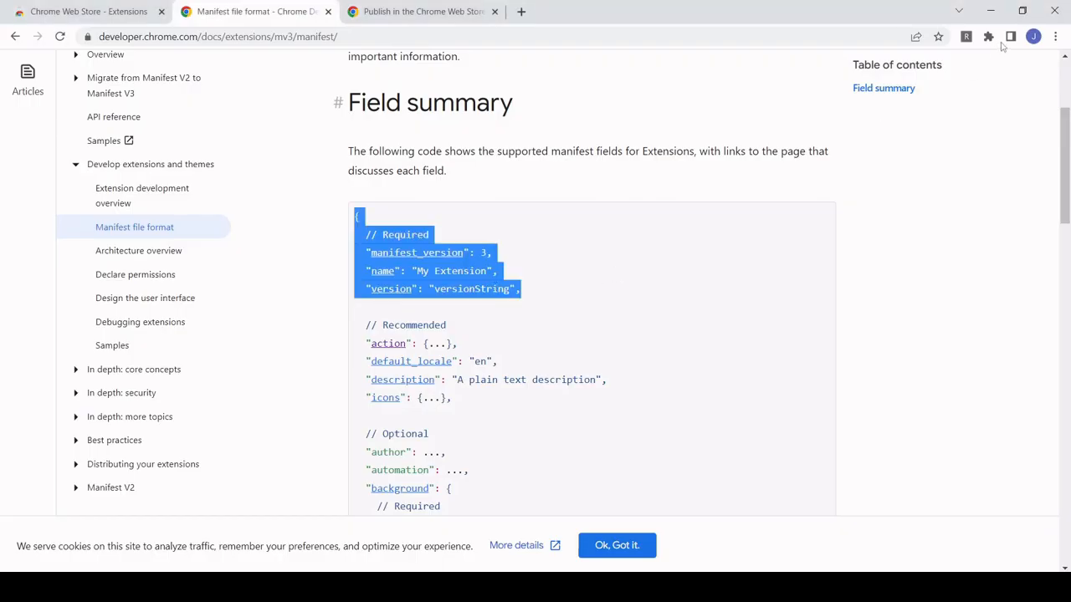
pyautogui.moveTo(966, 35)
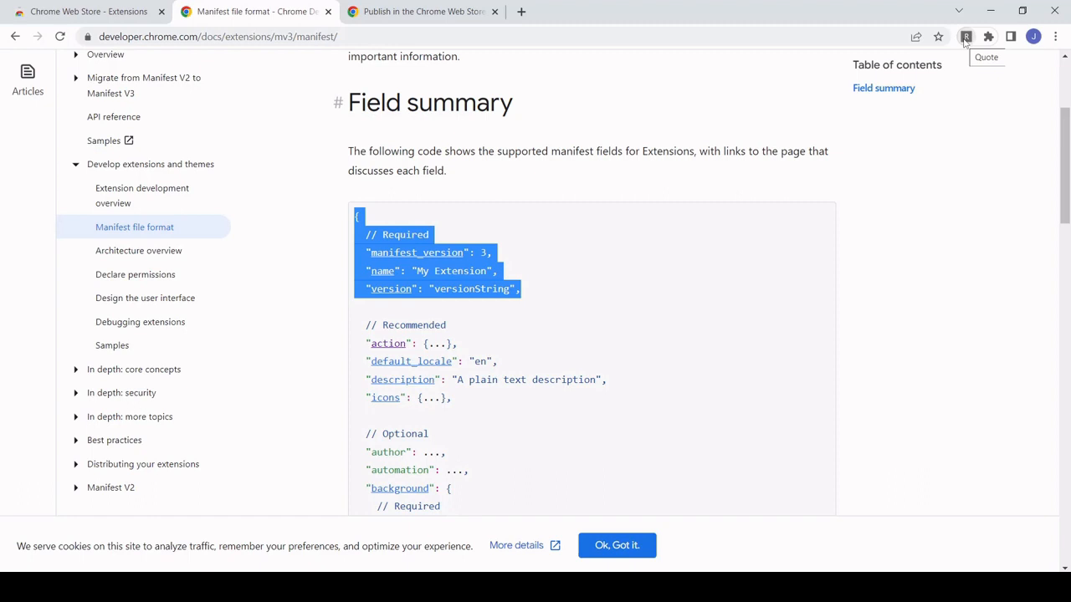
pyautogui.moveTo(609, 252)
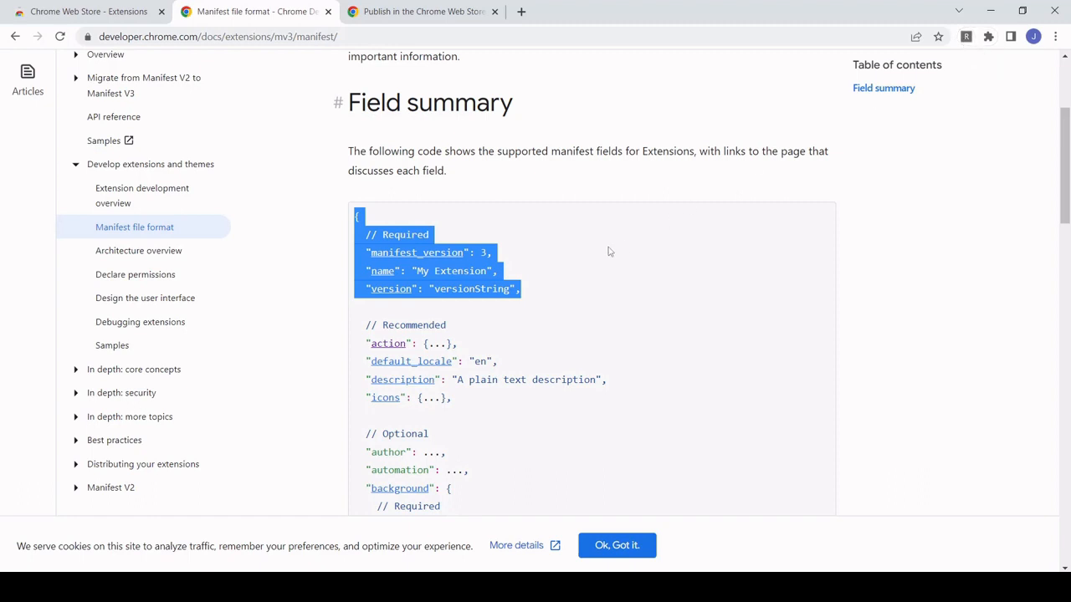
# Open the chrome.action reference and scroll to its example manifest action block.
pyautogui.click(701, 321)
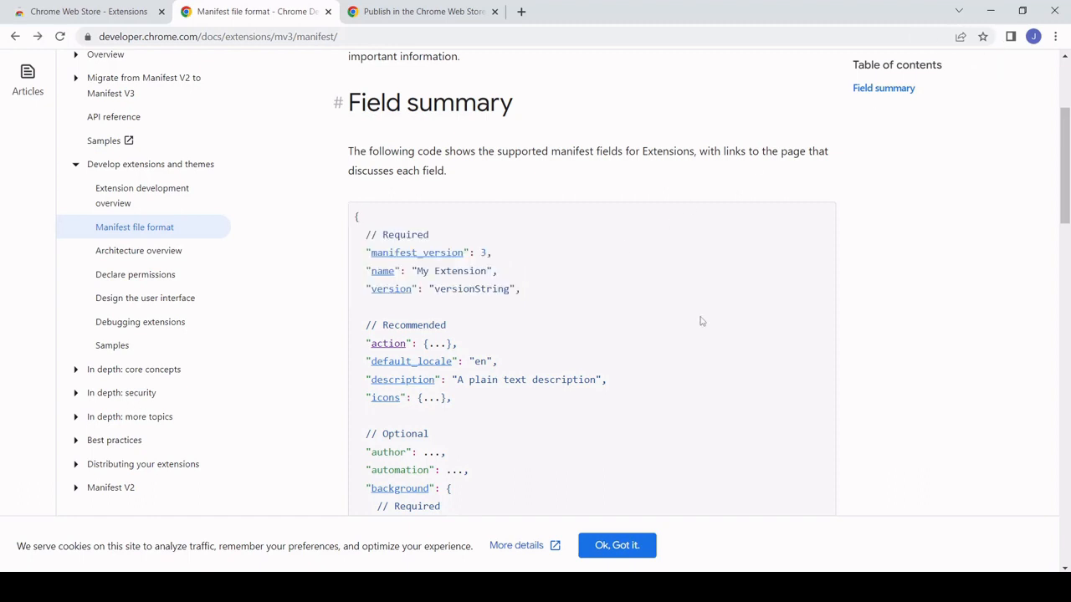
pyautogui.moveTo(441, 339)
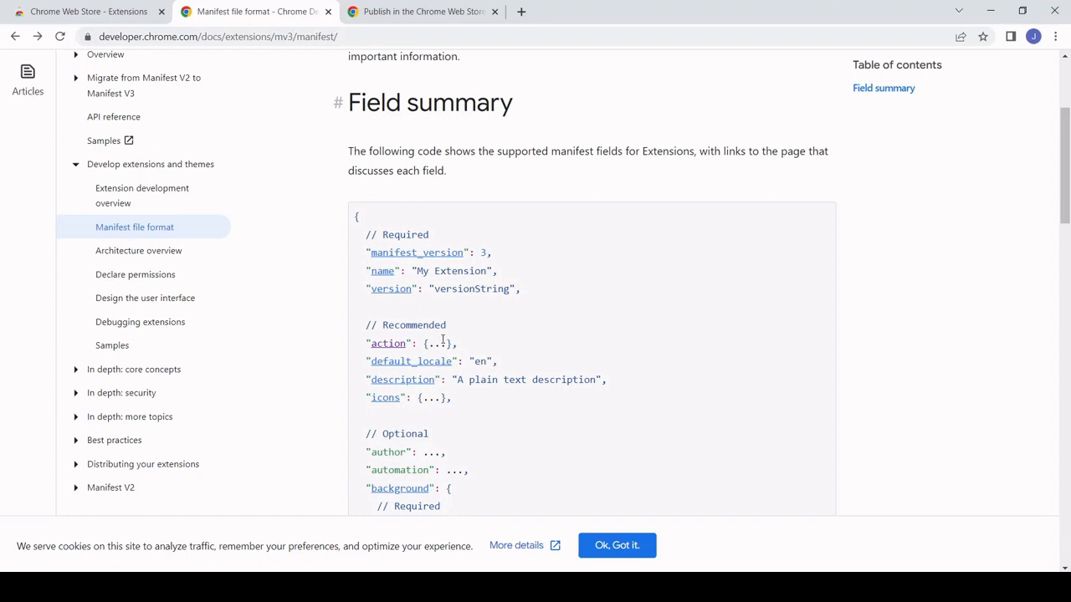
pyautogui.moveTo(387, 343)
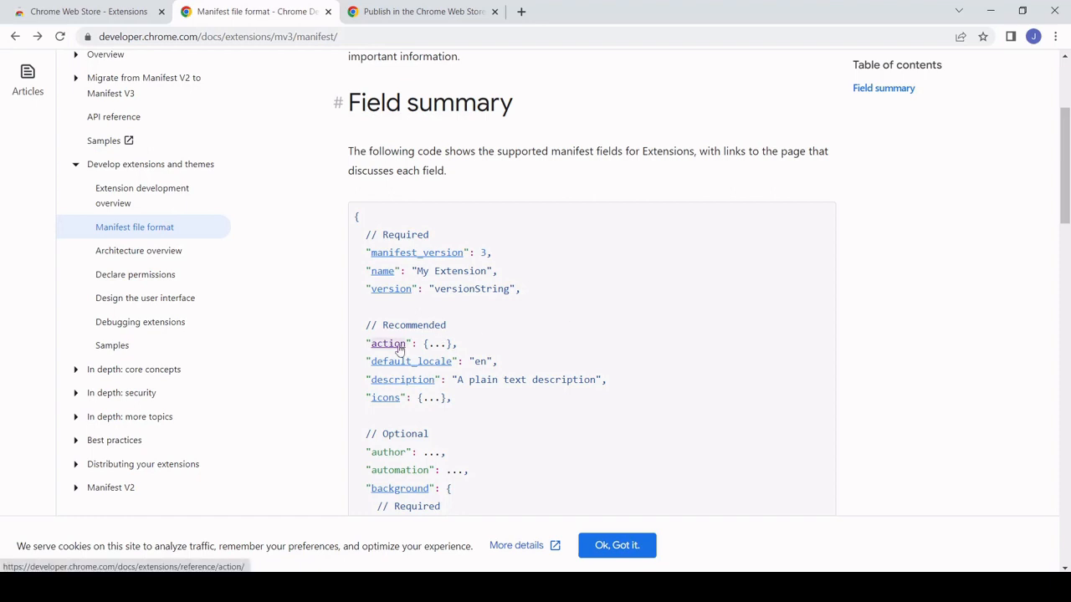
pyautogui.click(387, 343)
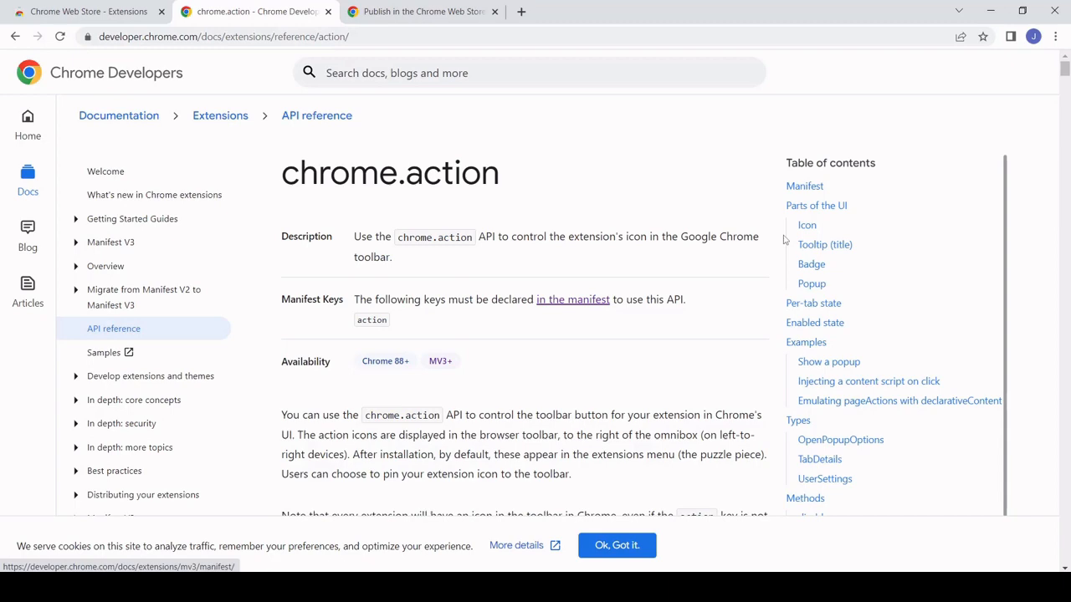
pyautogui.scroll(-3)
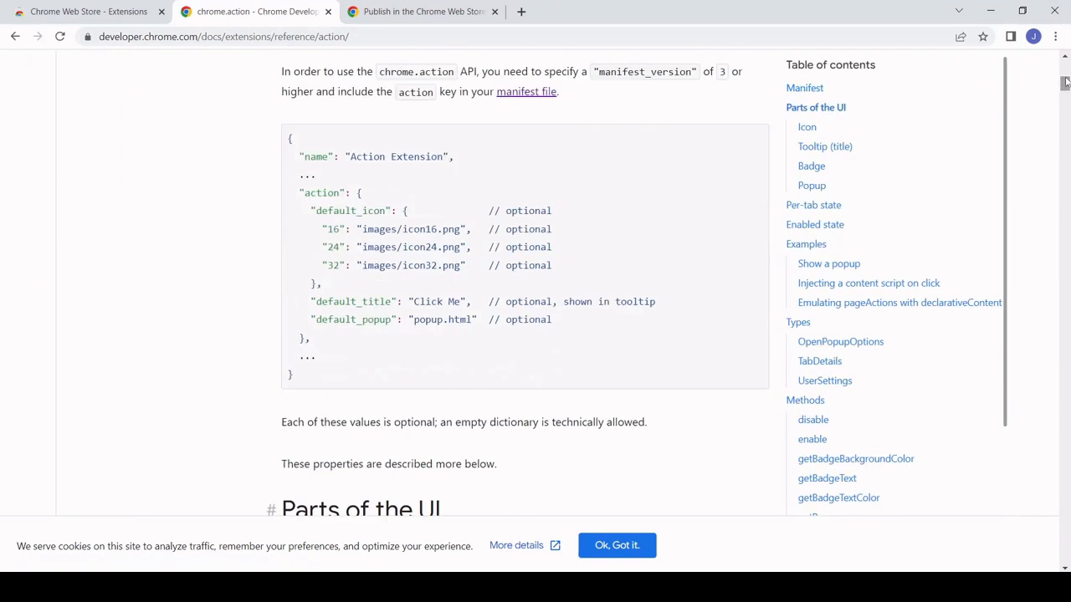
pyautogui.moveTo(559, 325)
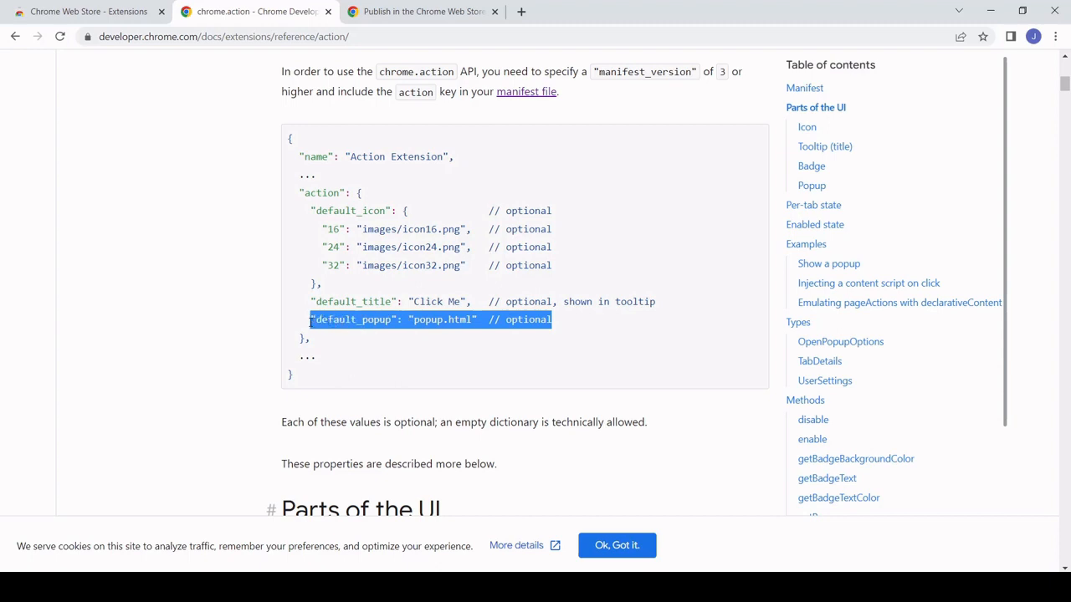
pyautogui.moveTo(421, 335)
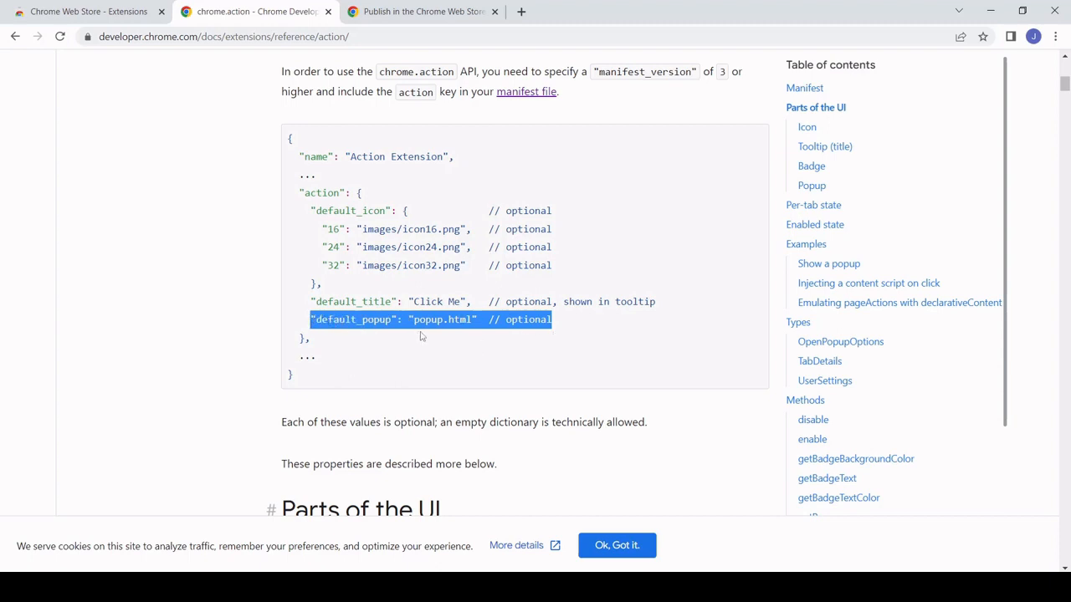
pyautogui.moveTo(436, 337)
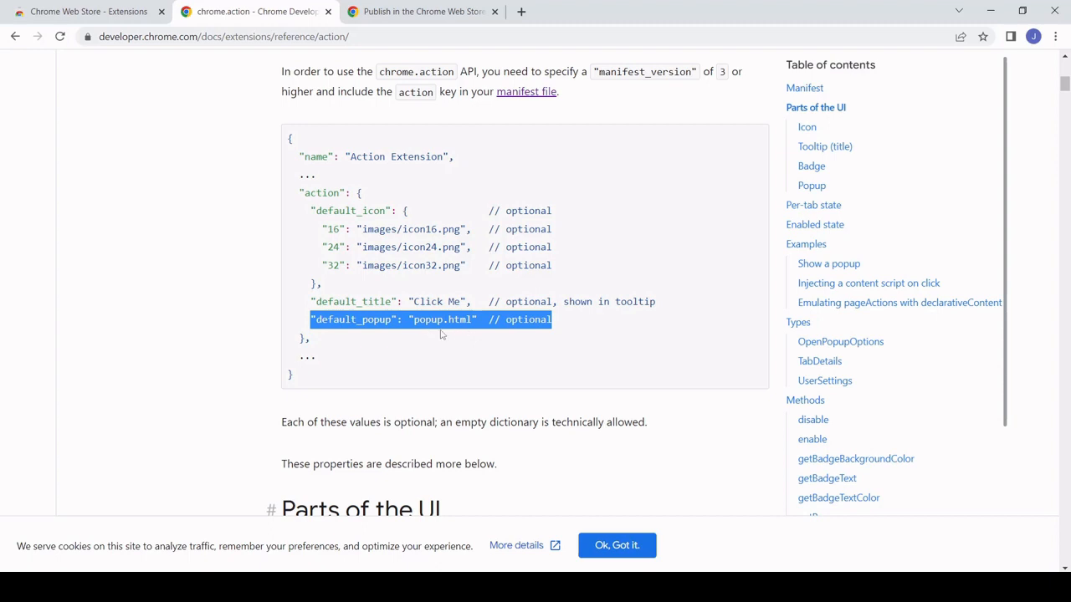
pyautogui.moveTo(371, 380)
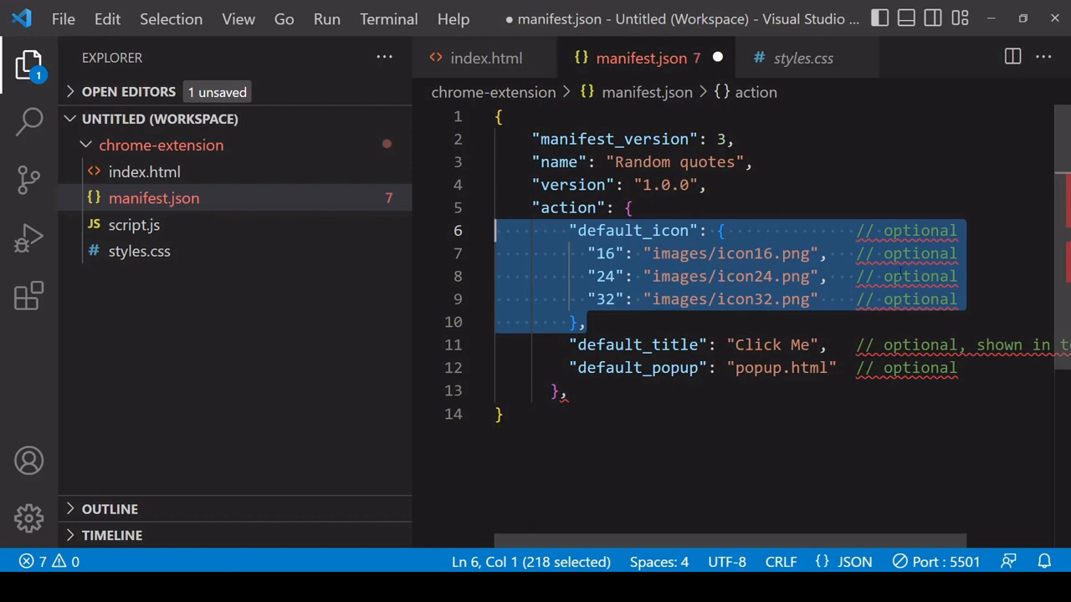
# Trim the pasted action block, title it 'Random inspirational quotes' with index.html popup, and save.
pyautogui.press('Delete')
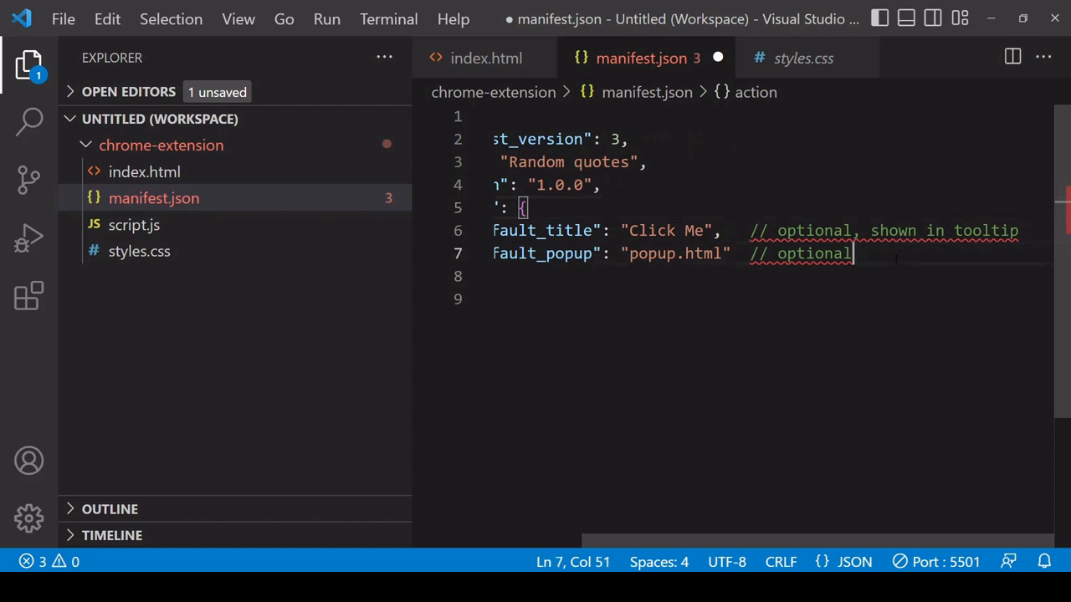
pyautogui.press('BackSpace')
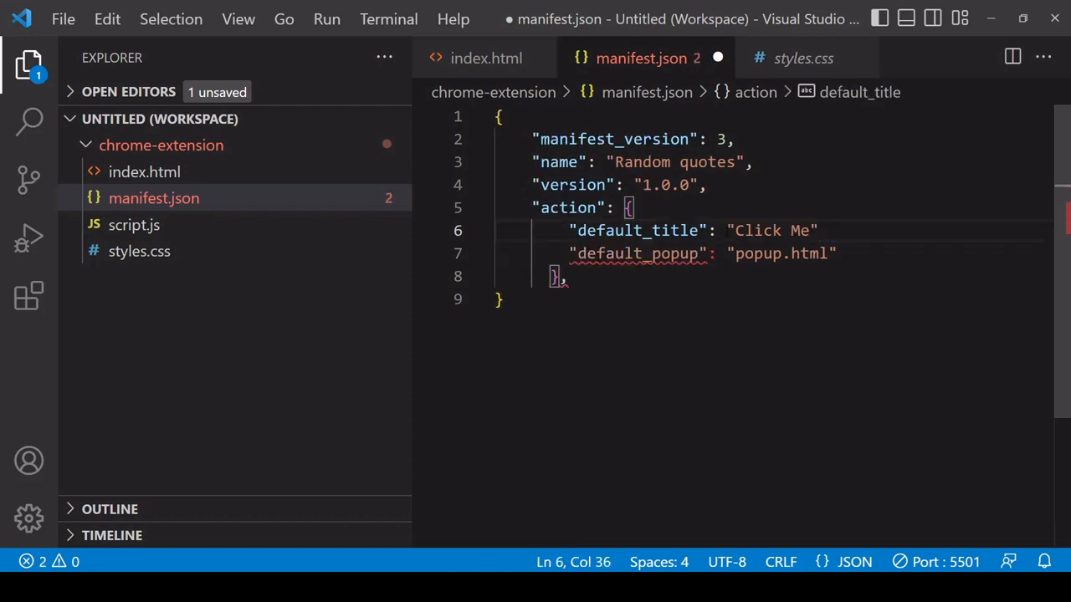
pyautogui.doubleClick(766, 230)
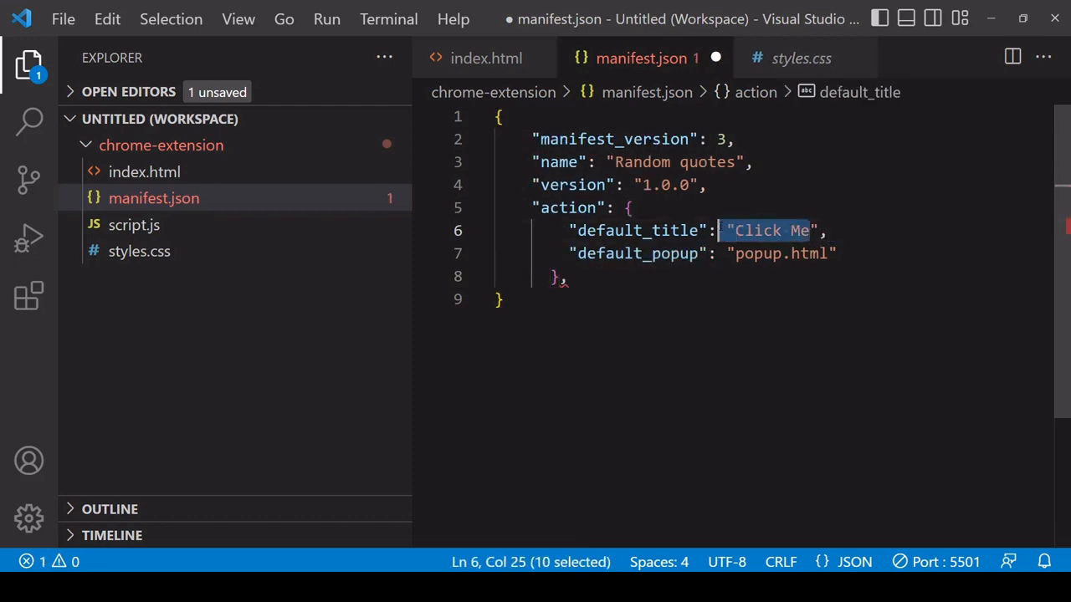
pyautogui.write('Random i')
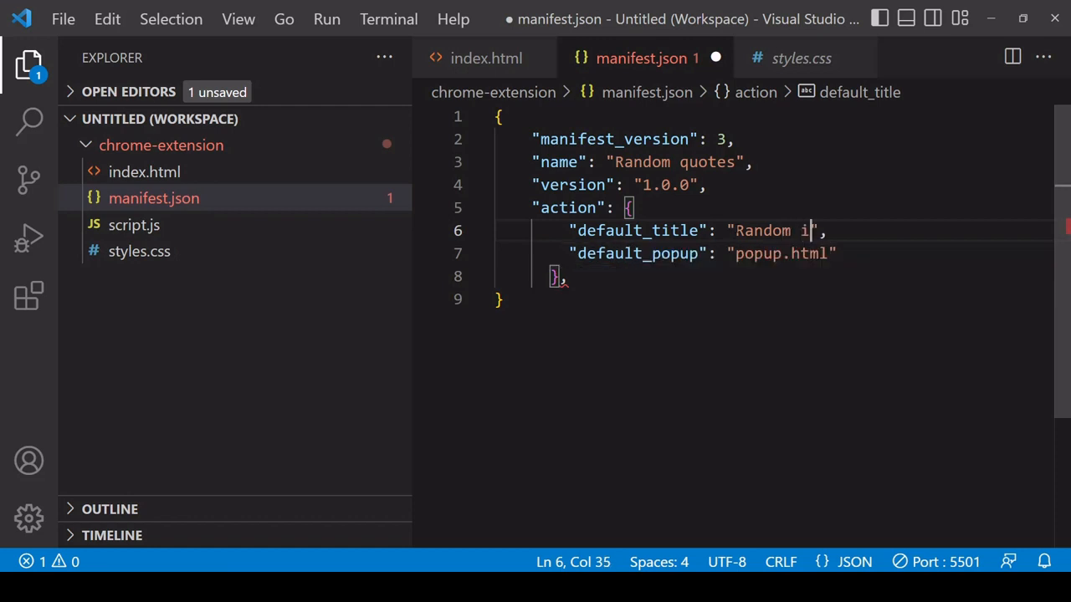
pyautogui.write('nspiratio')
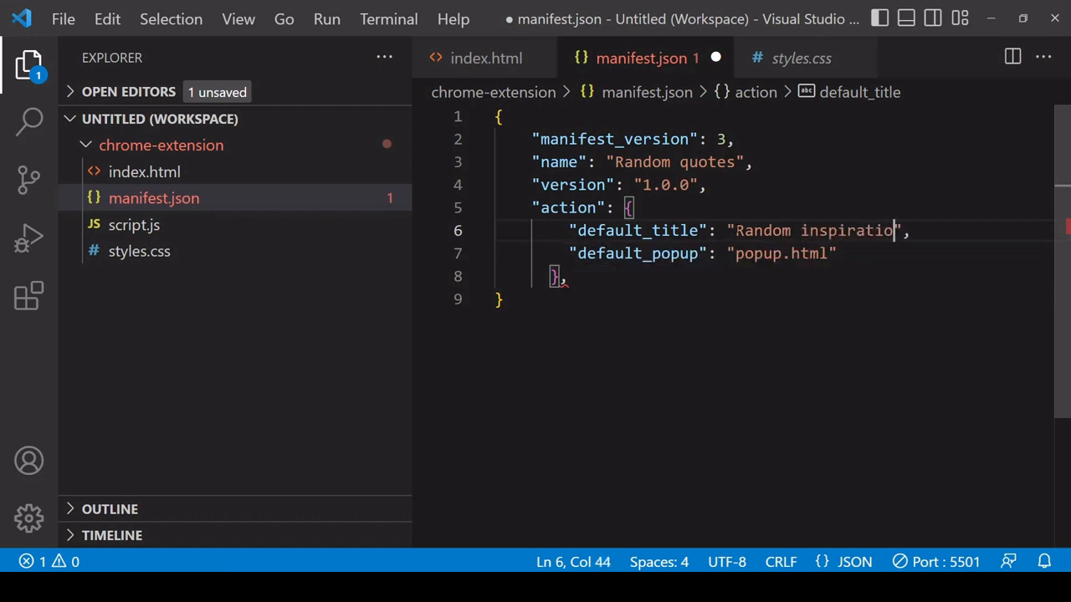
pyautogui.write('nal quotes')
pyautogui.click(707, 254)
pyautogui.write('index')
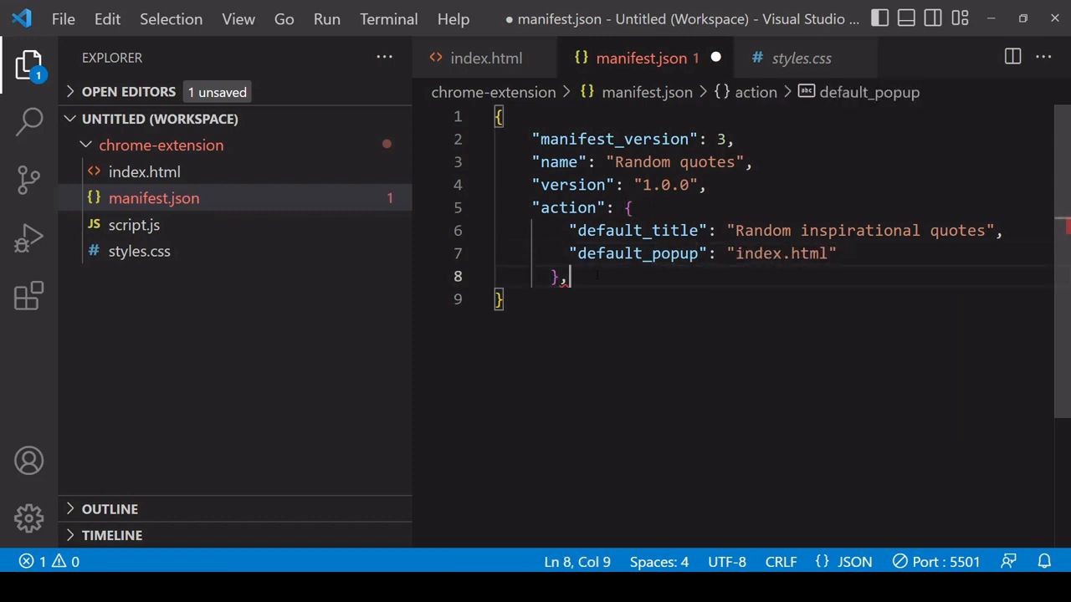
pyautogui.press('Backspace')
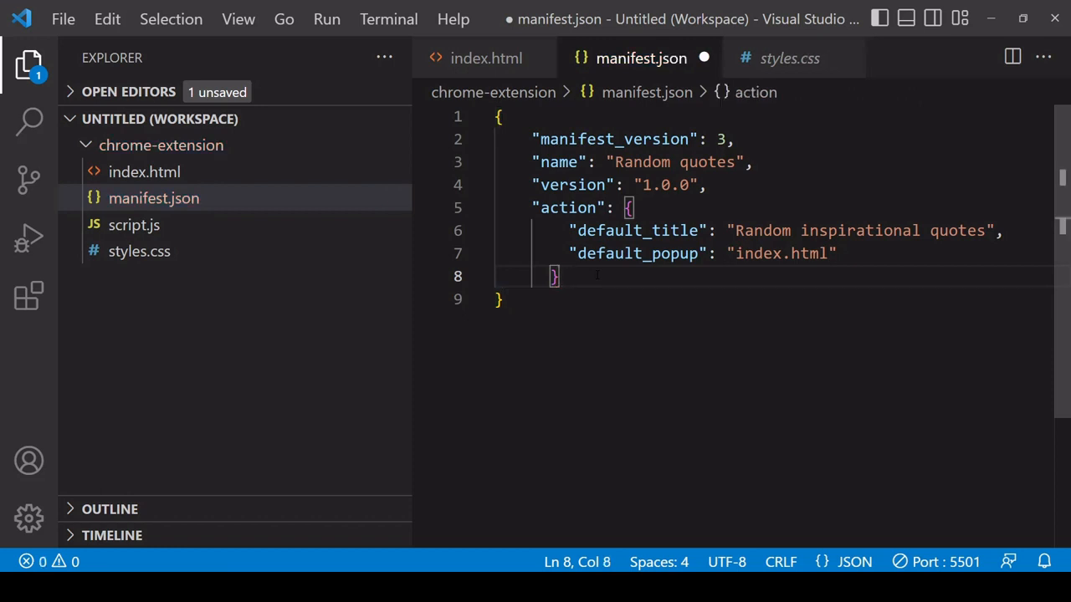
pyautogui.press('ctrl+s')
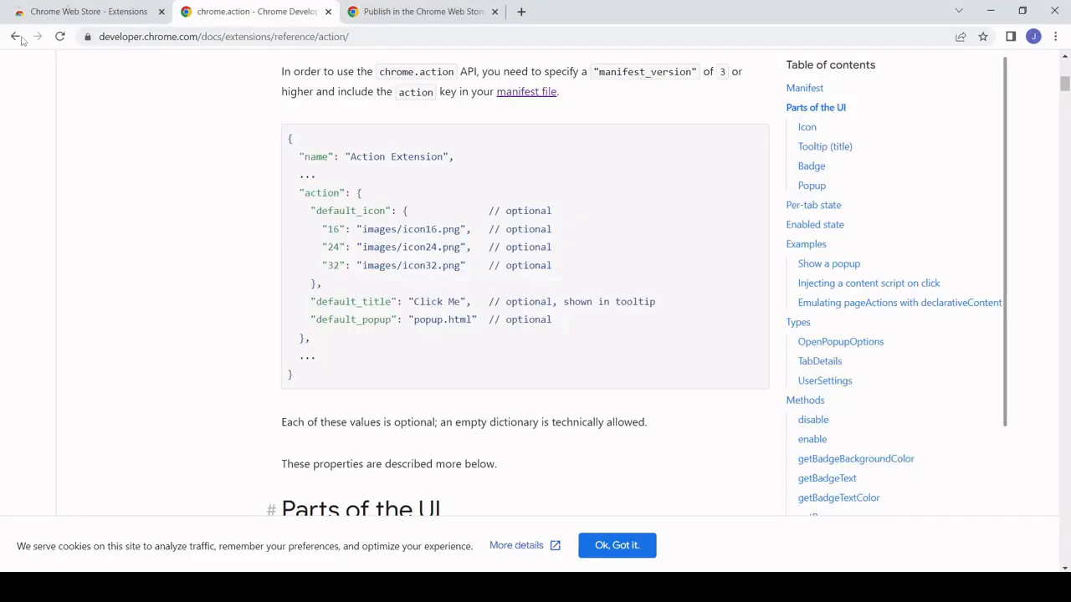
# Return to the Manifest file format page and browse its Field summary listing.
pyautogui.click(527, 91)
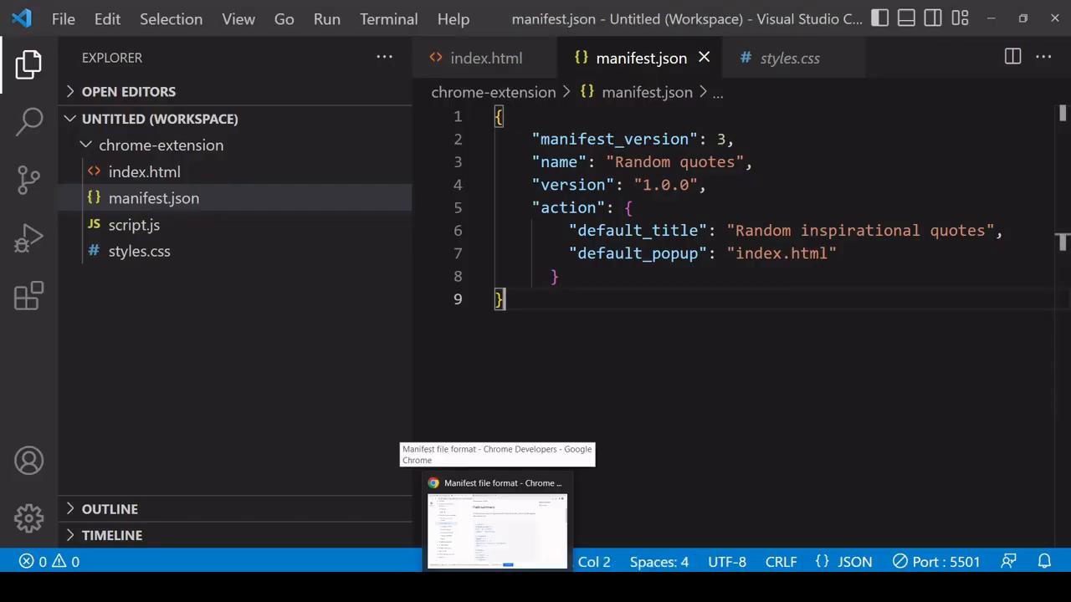
pyautogui.click(496, 527)
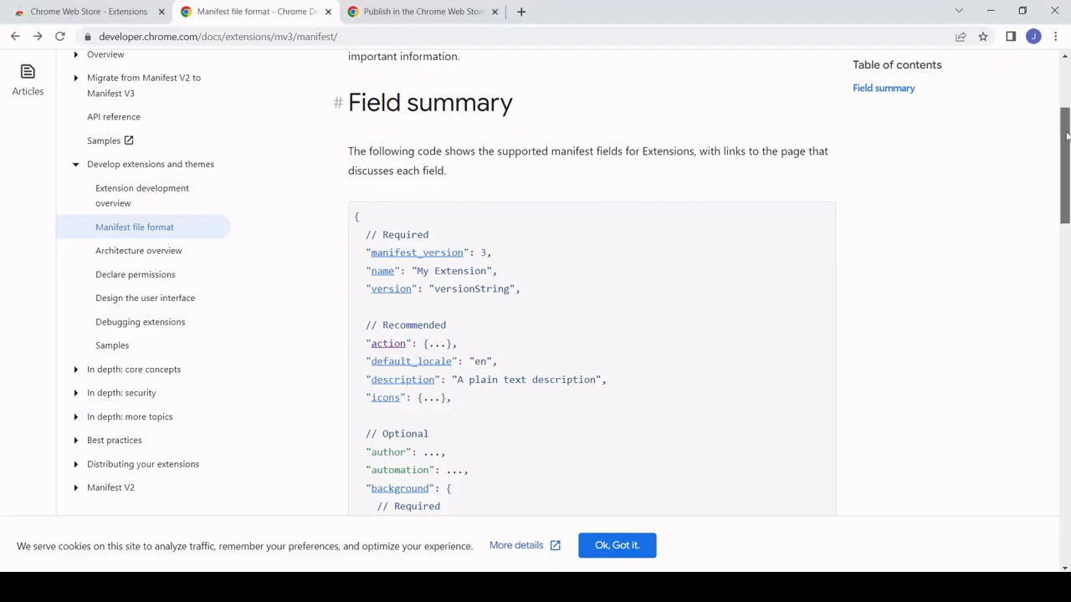
pyautogui.scroll(-3)
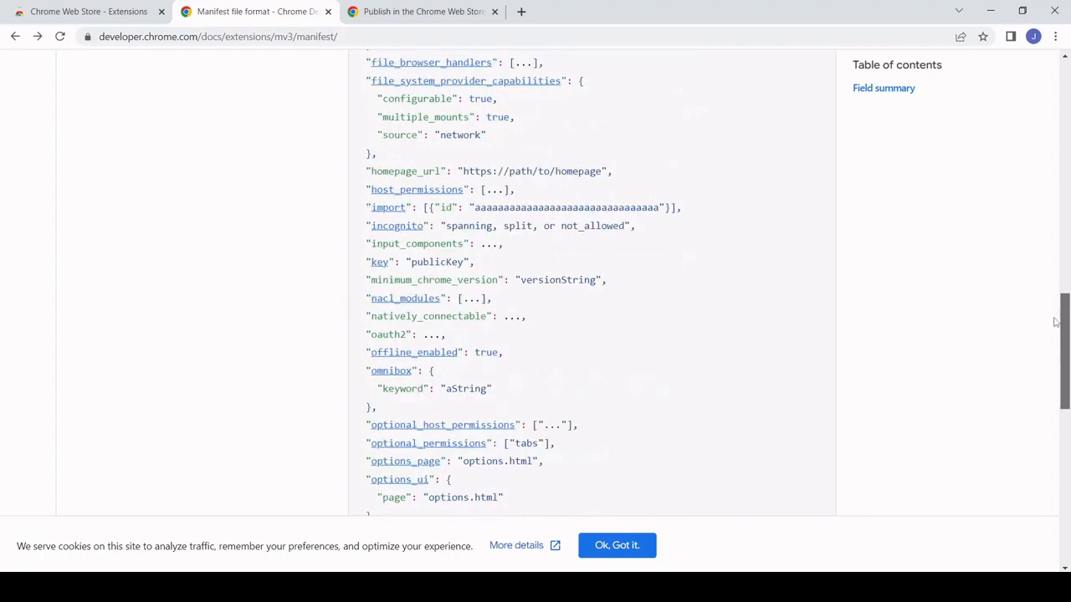
pyautogui.scroll(-3)
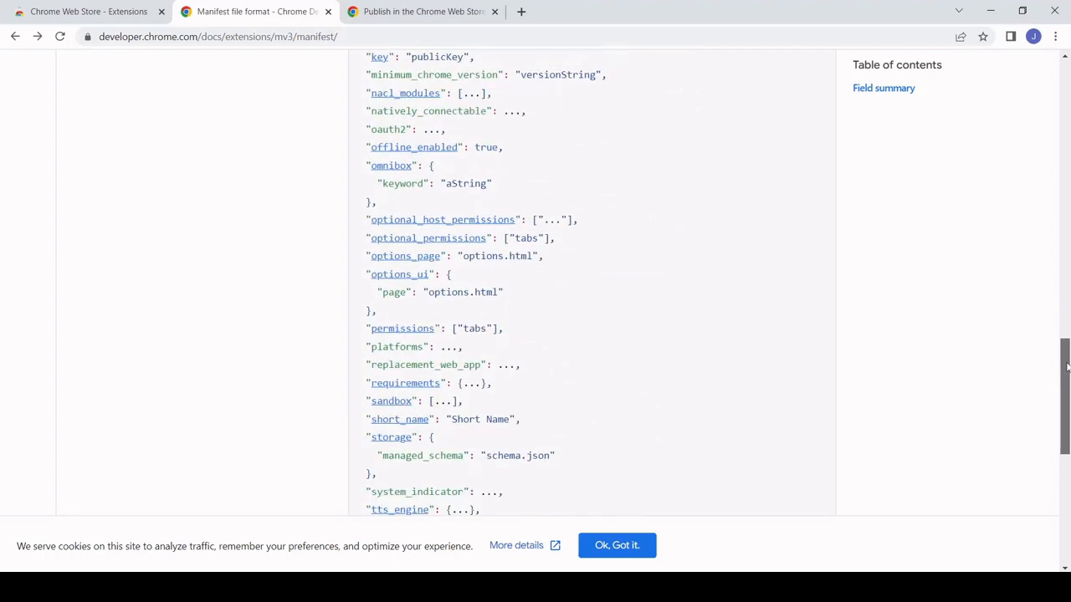
pyautogui.scroll(3)
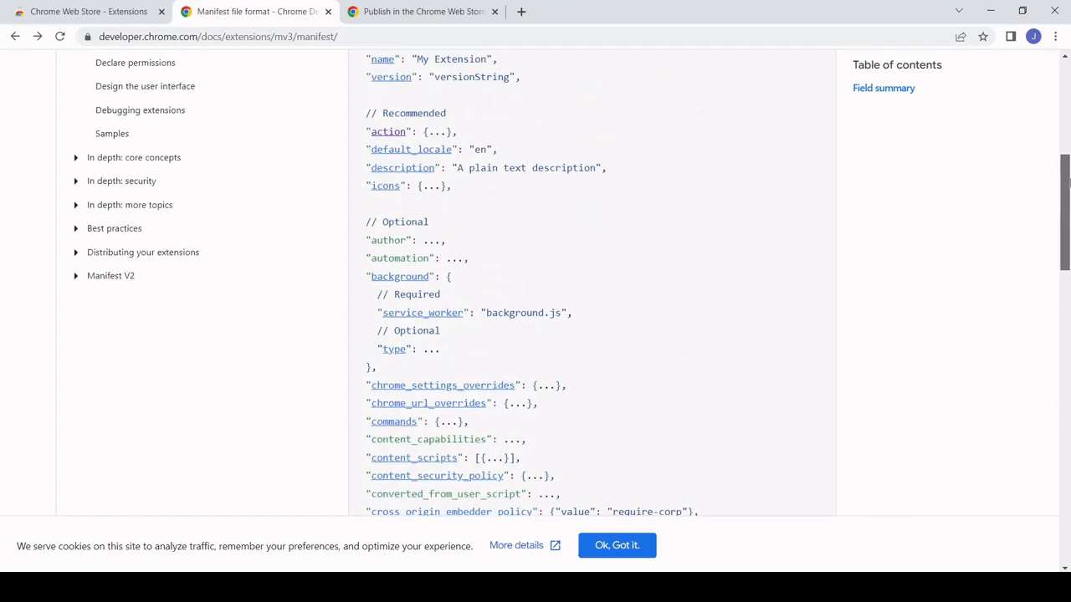
pyautogui.scroll(3)
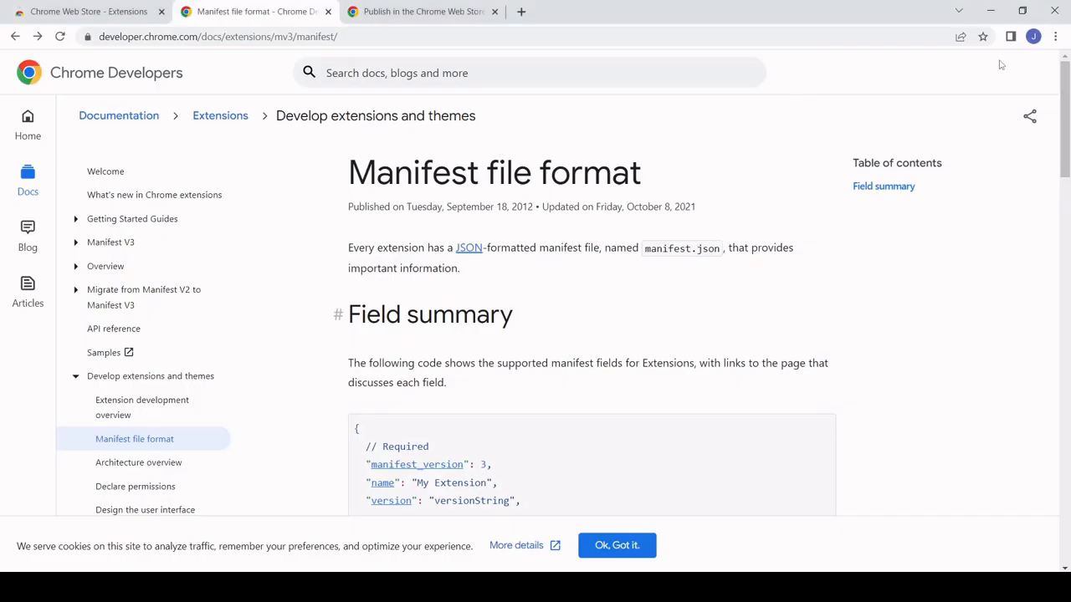
# Enable Developer mode on the Extensions page and load chrome-extension unpacked.
pyautogui.click(1055, 36)
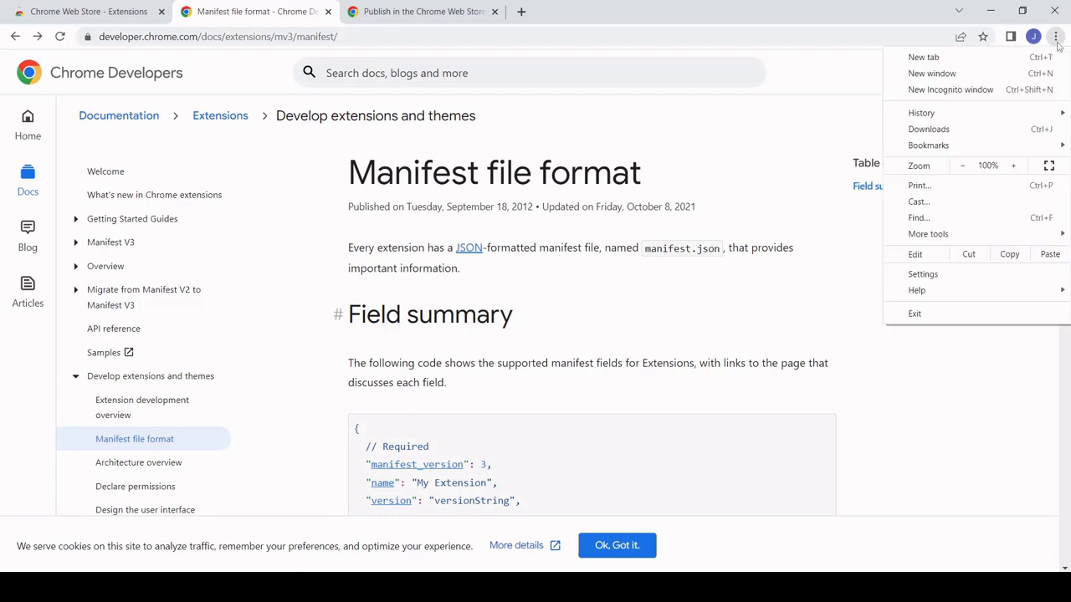
pyautogui.moveTo(996, 184)
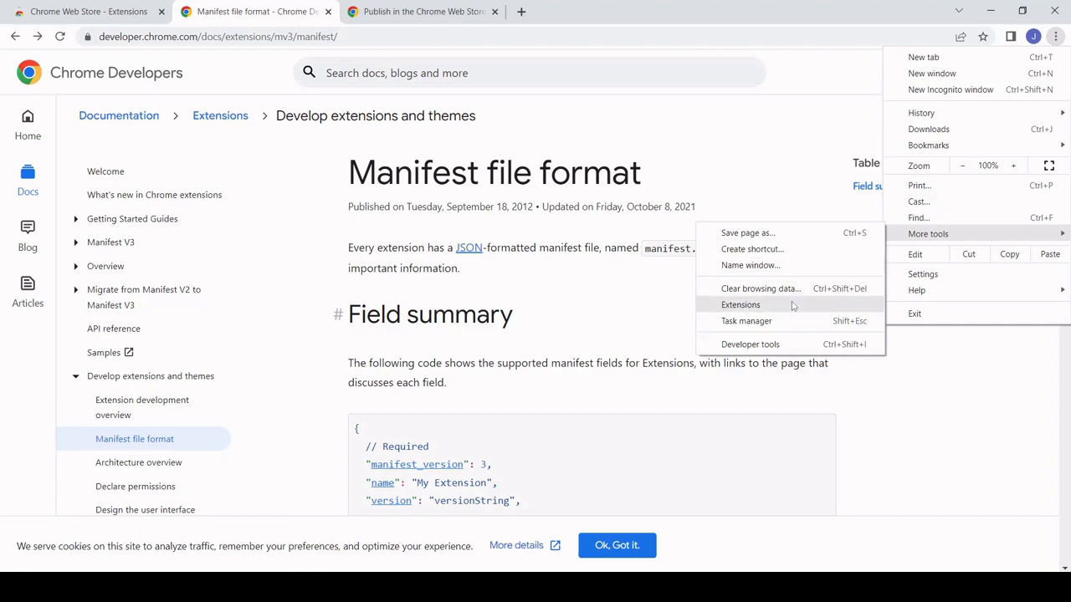
pyautogui.click(740, 304)
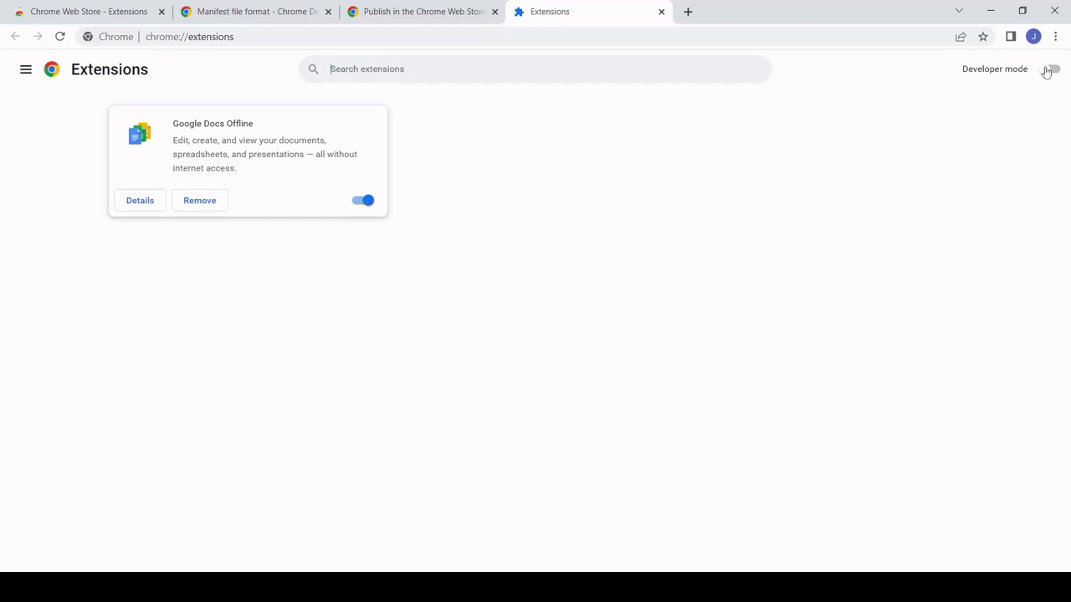
pyautogui.click(1051, 68)
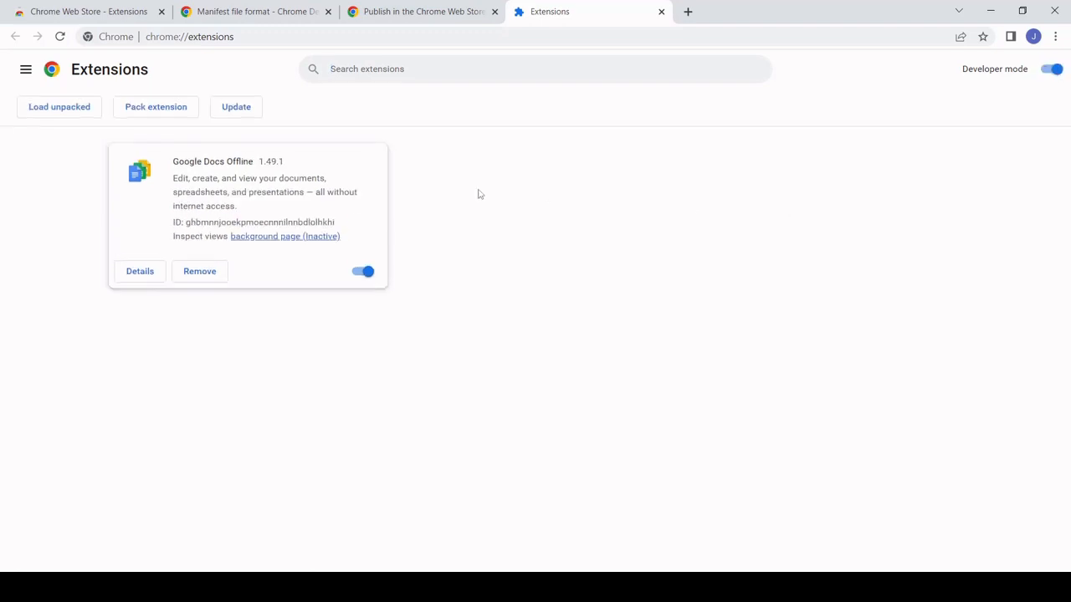
pyautogui.moveTo(76, 122)
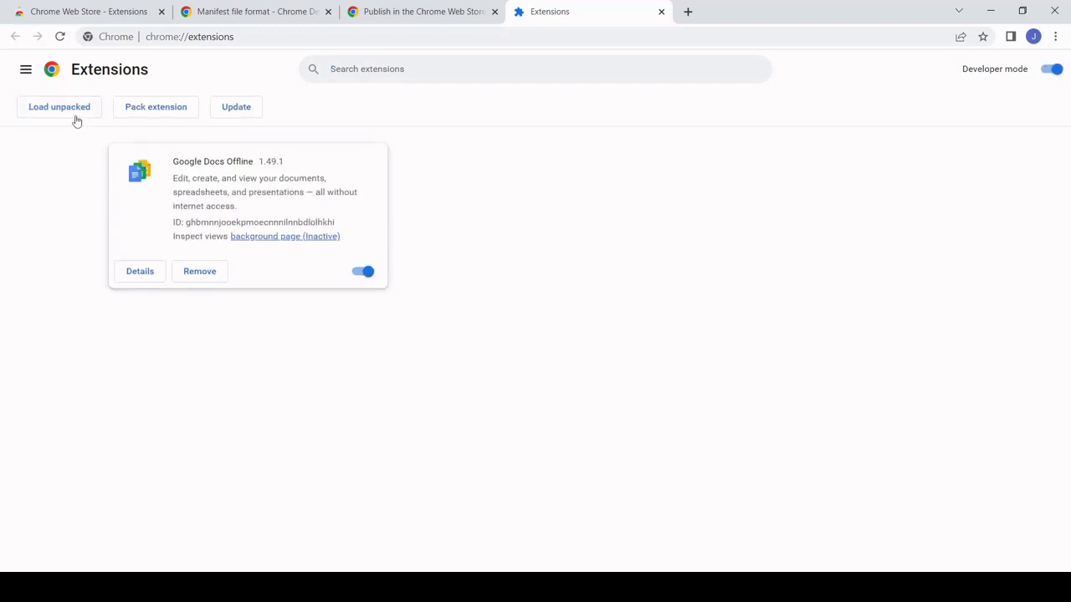
pyautogui.click(58, 107)
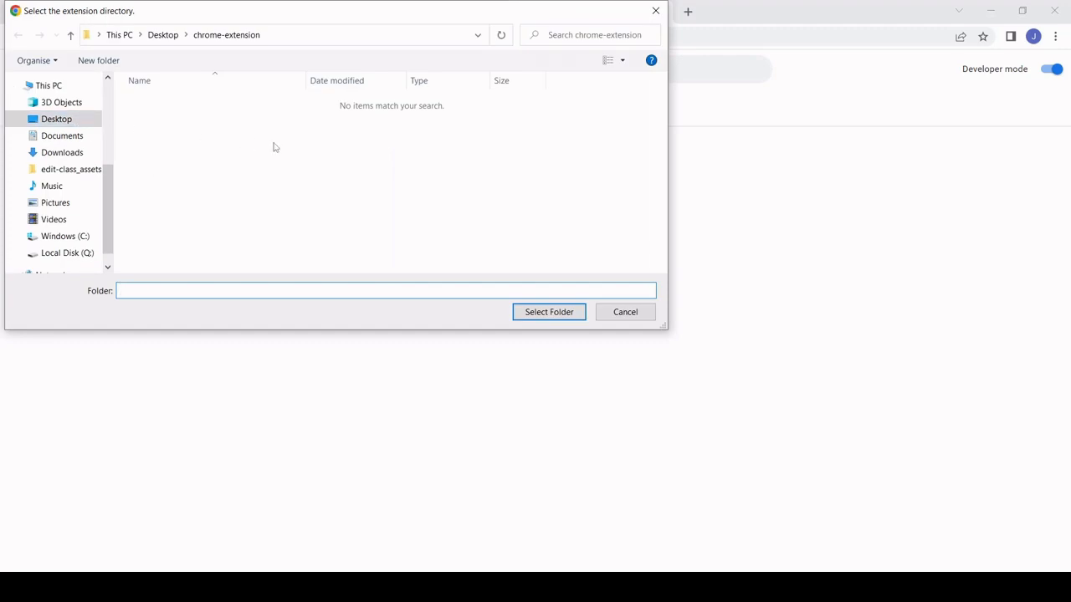
pyautogui.moveTo(549, 312)
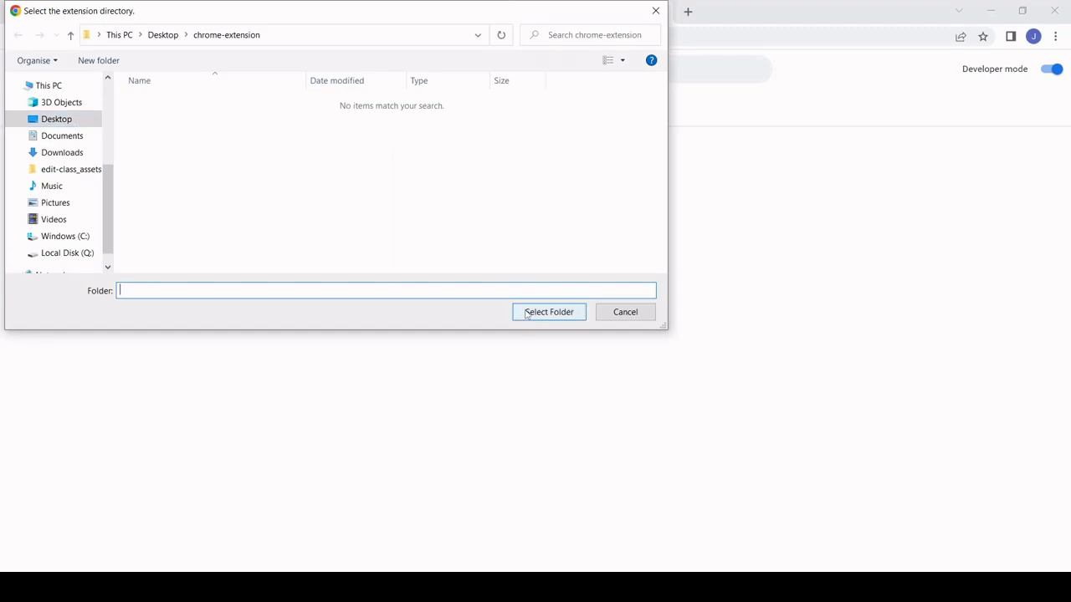
pyautogui.click(549, 311)
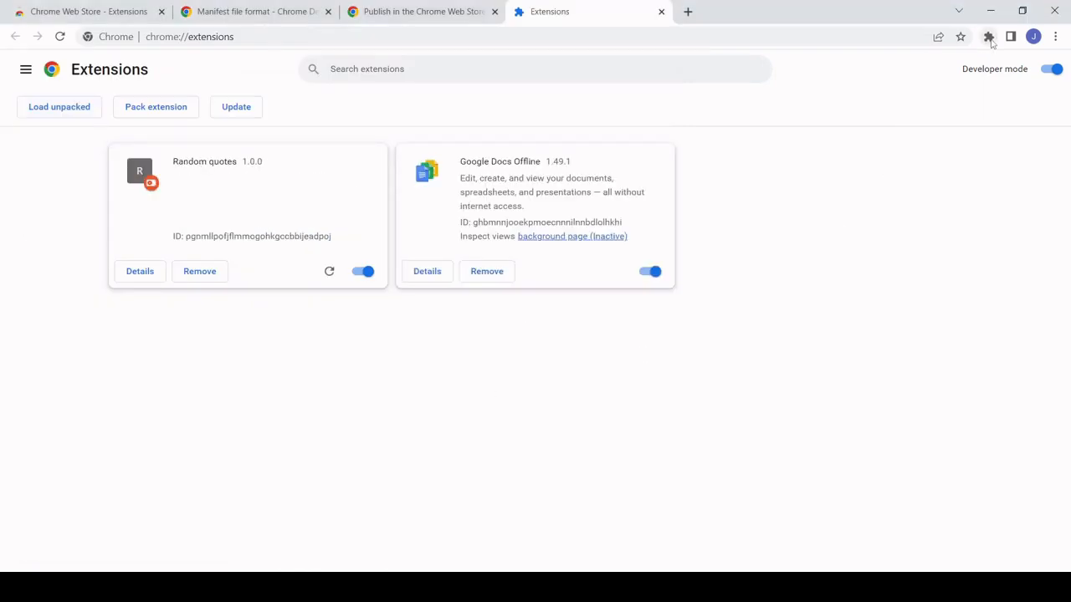
# Pin Random quotes, view its Benjamin Franklin quote popup, then go to the Chrome Web Store publishing guide.
pyautogui.click(988, 37)
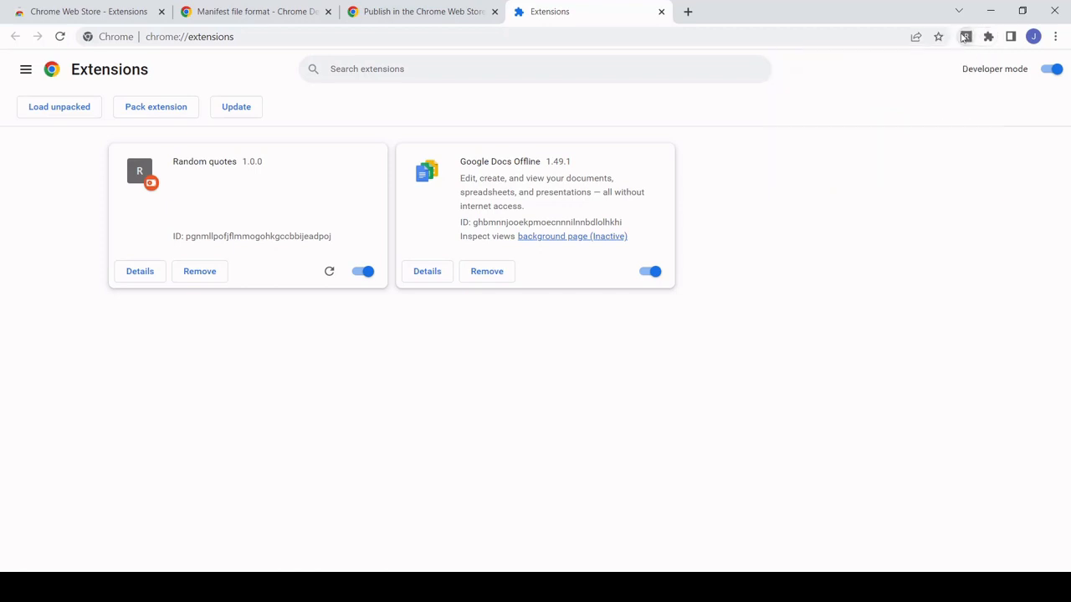
pyautogui.click(964, 35)
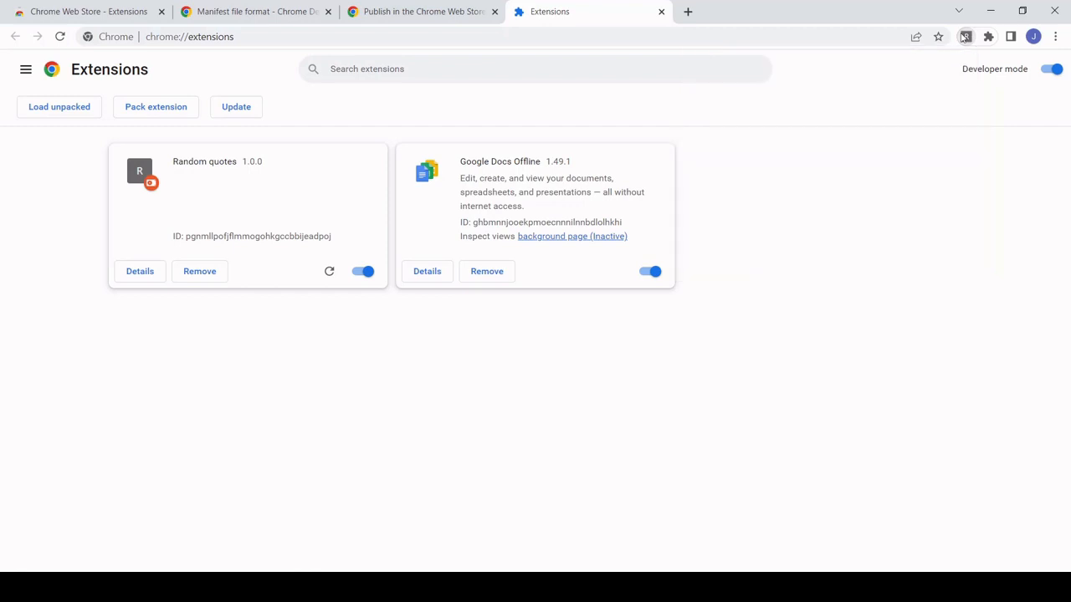
pyautogui.click(966, 35)
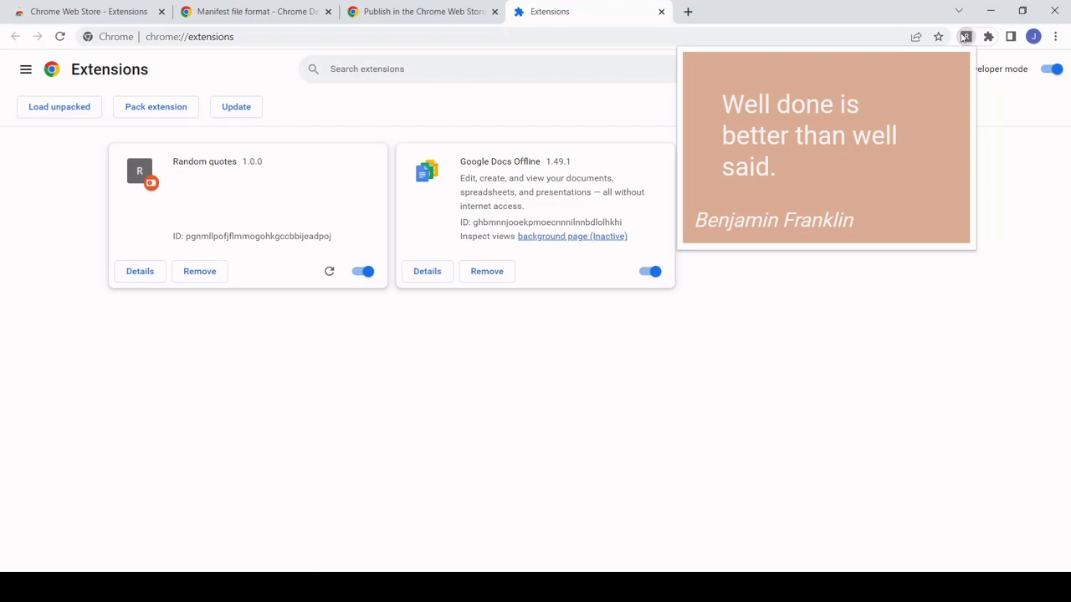
pyautogui.click(422, 11)
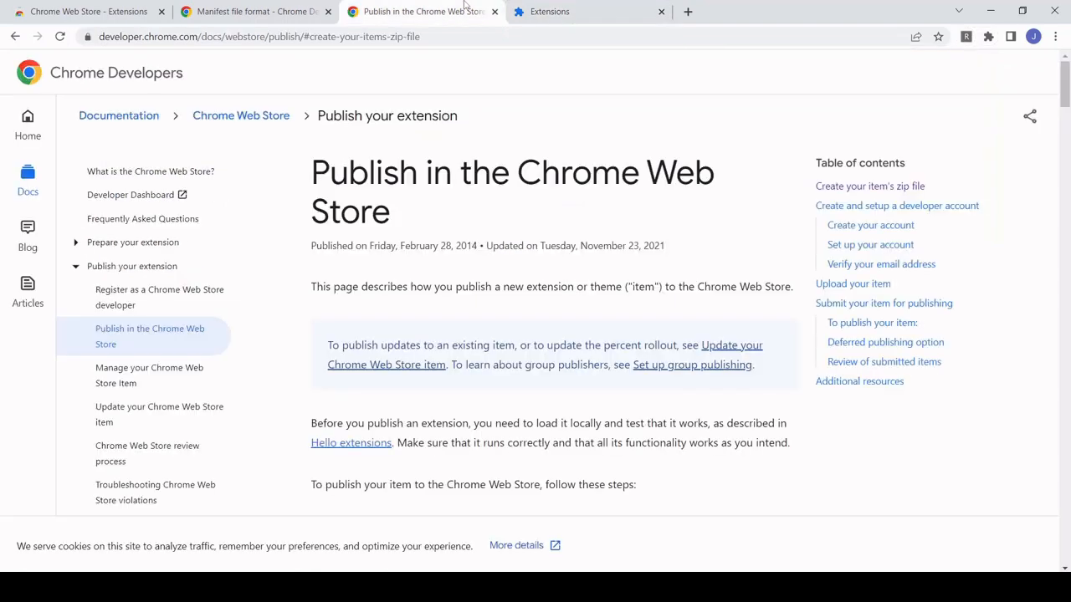
pyautogui.moveTo(799, 123)
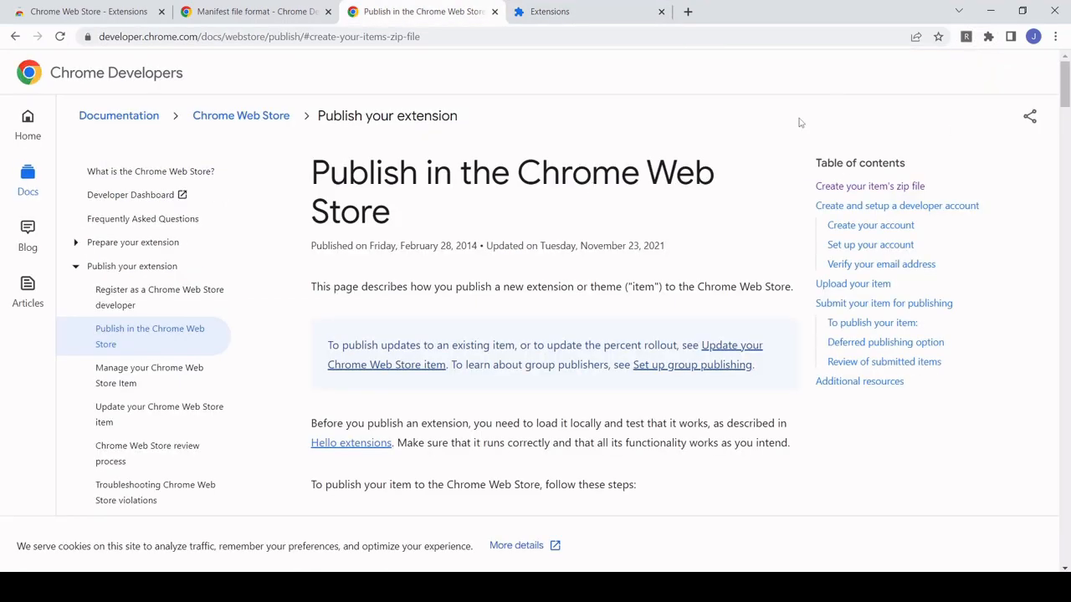
pyautogui.click(159, 297)
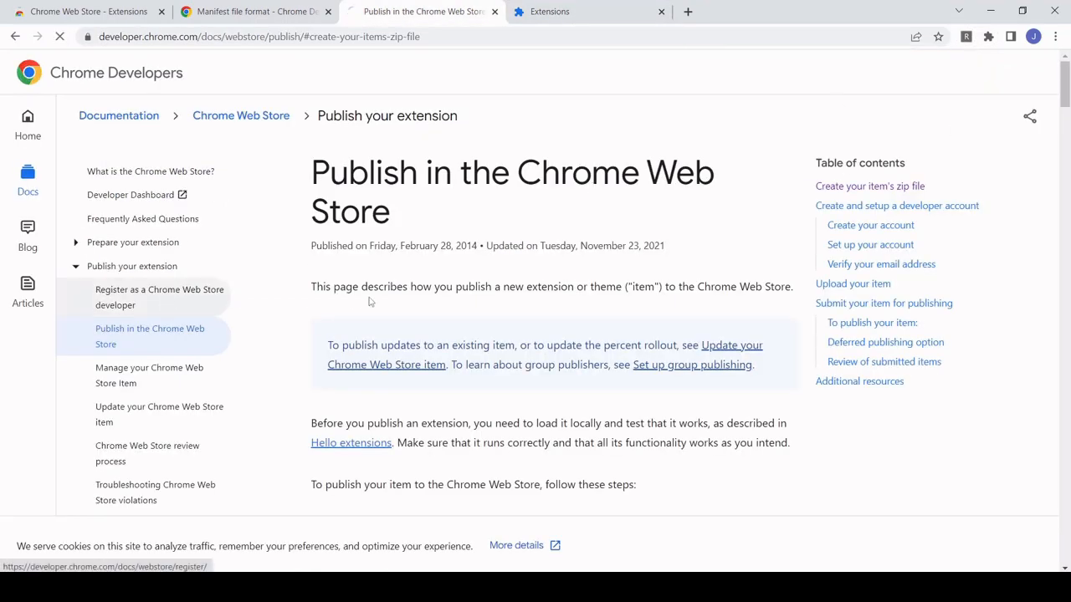
pyautogui.click(159, 297)
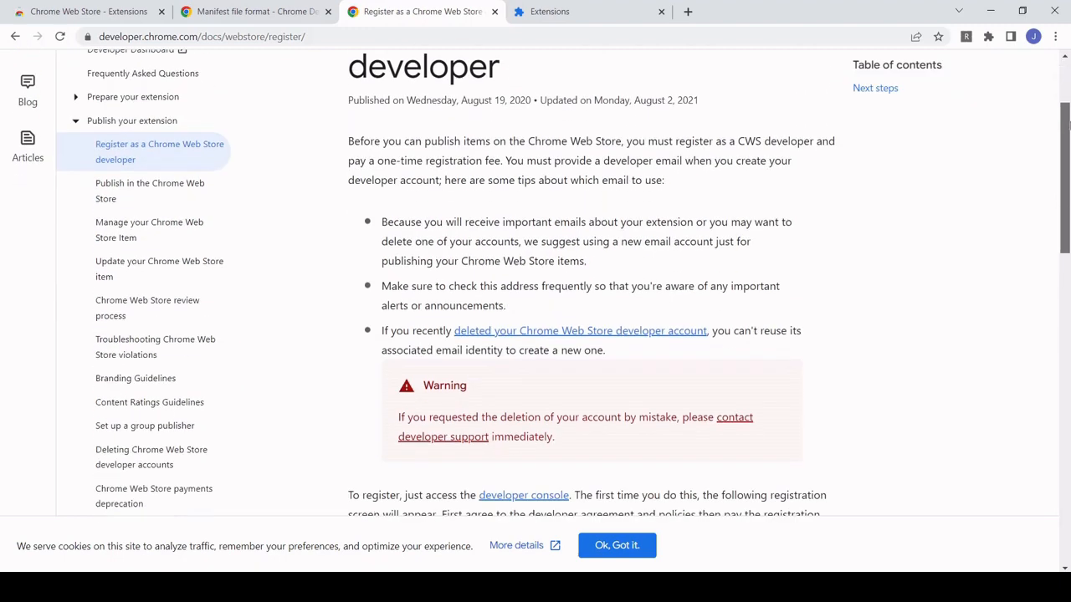
pyautogui.scroll(-3)
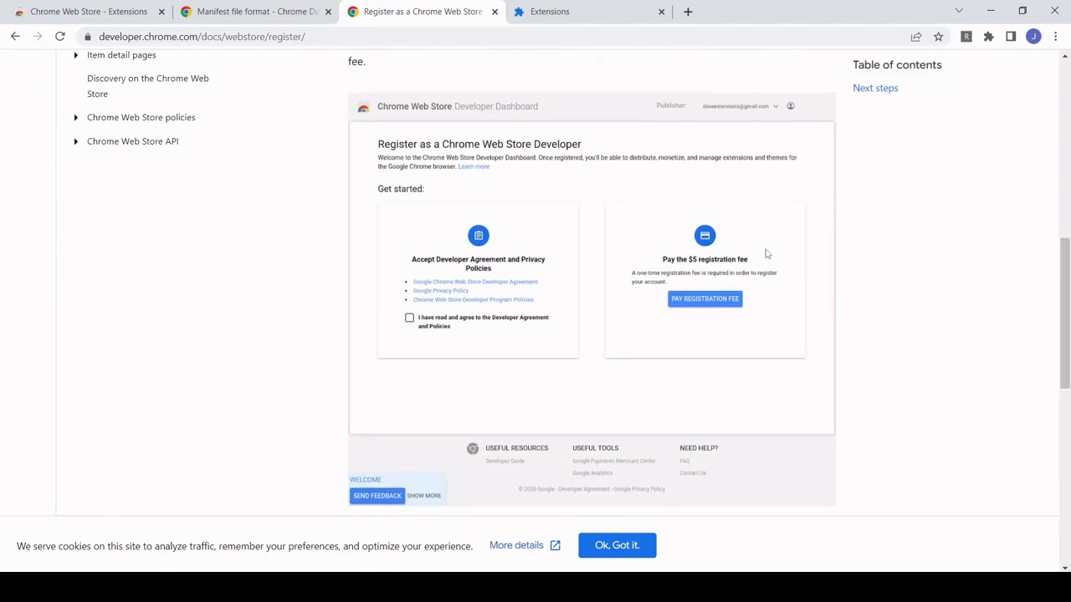
pyautogui.scroll(3)
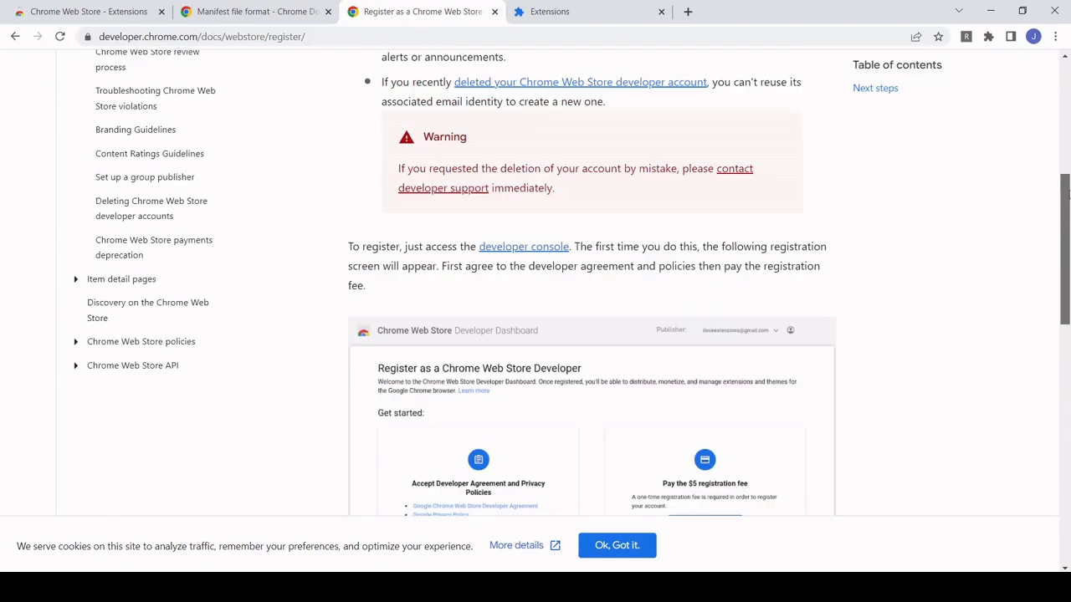
pyautogui.scroll(3)
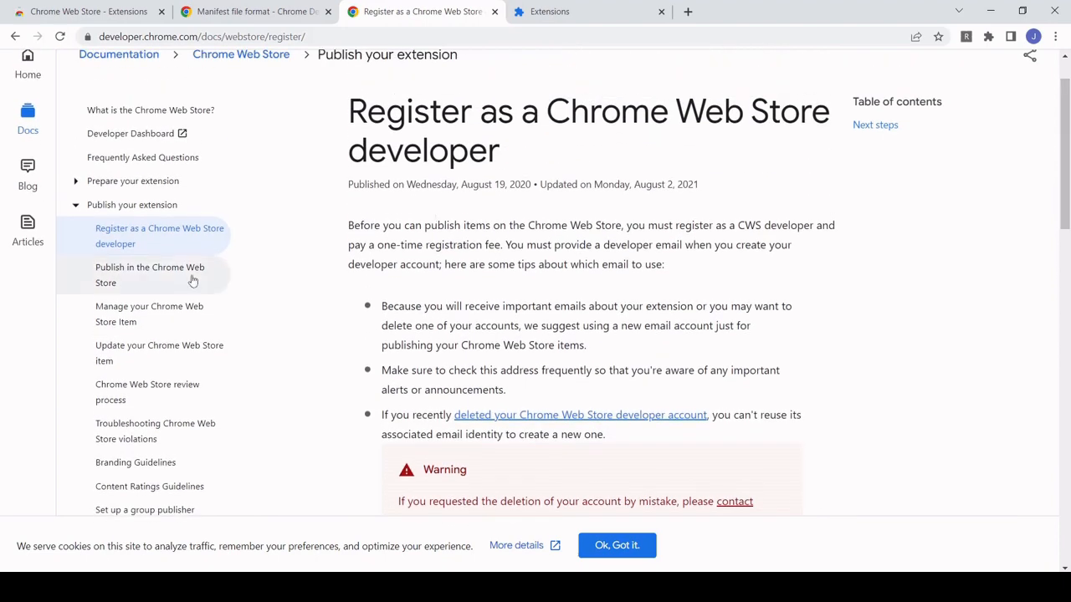
pyautogui.click(150, 274)
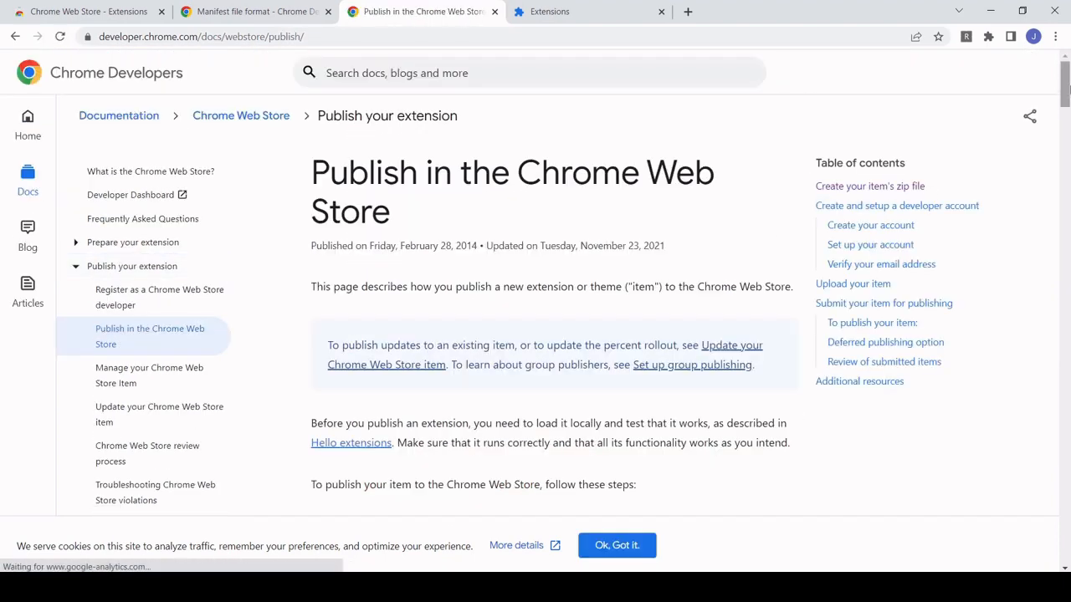
pyautogui.scroll(-3)
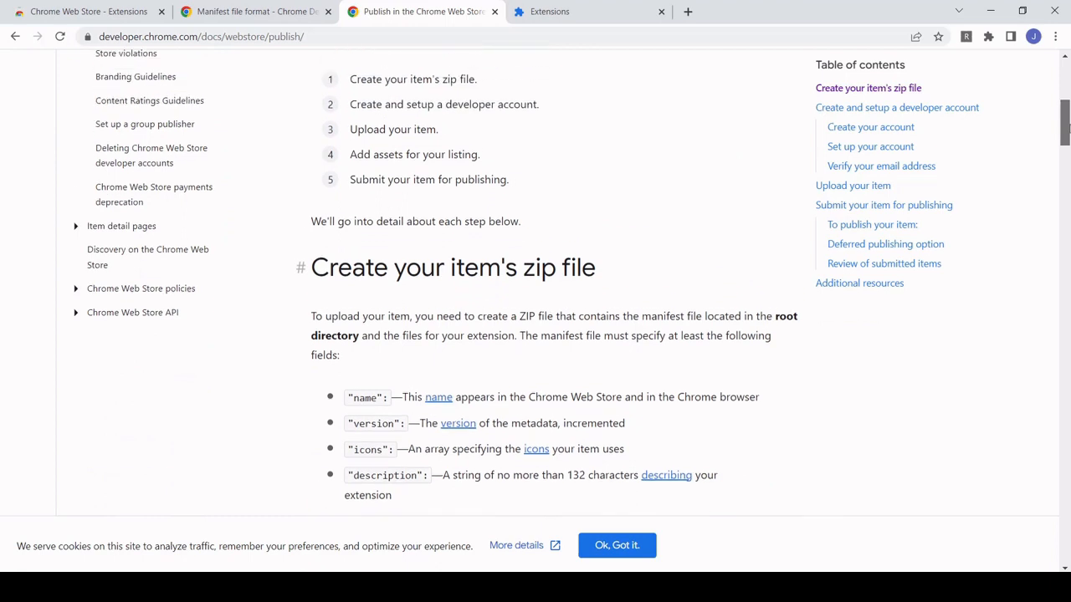
pyautogui.scroll(3)
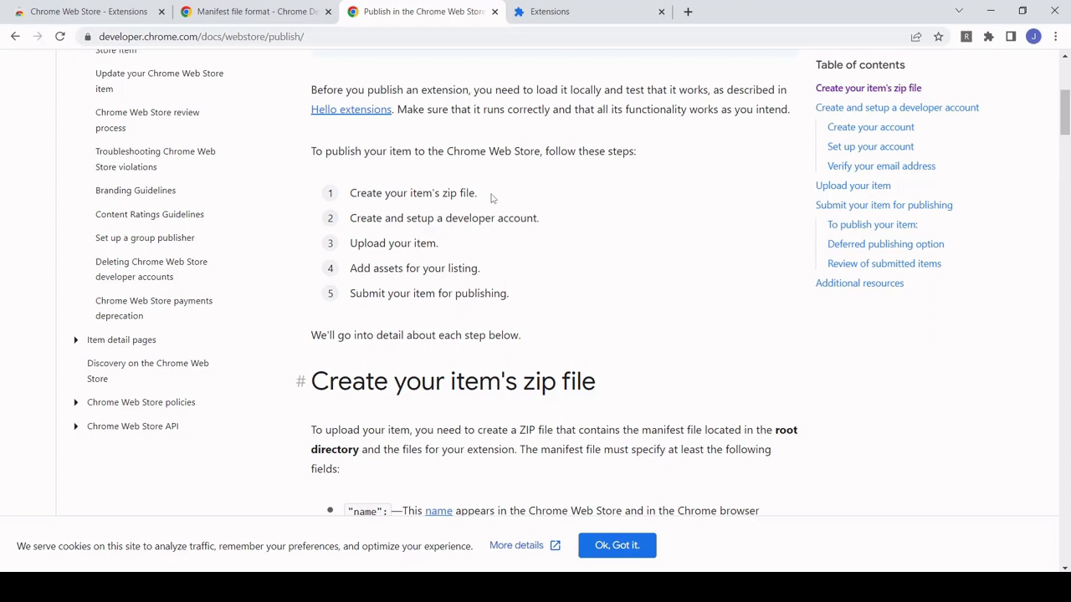
pyautogui.moveTo(549, 233)
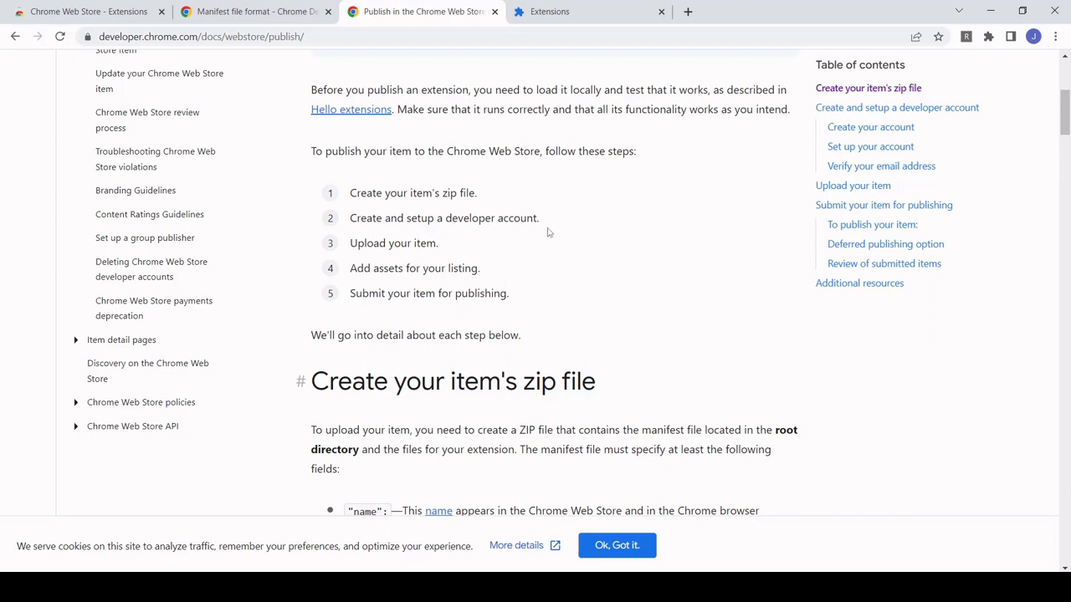
pyautogui.moveTo(467, 253)
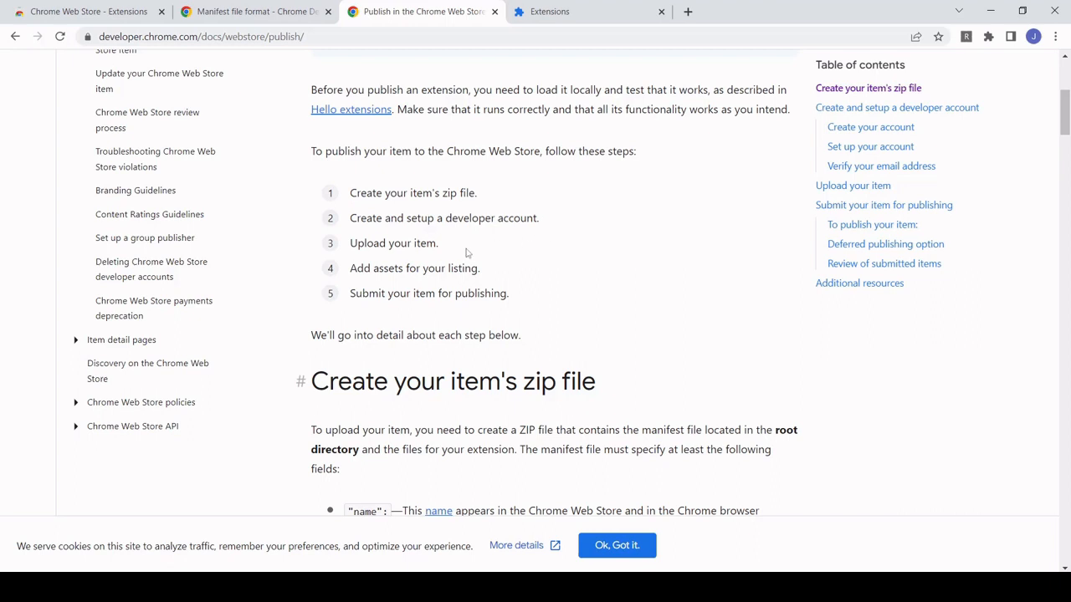
pyautogui.moveTo(566, 273)
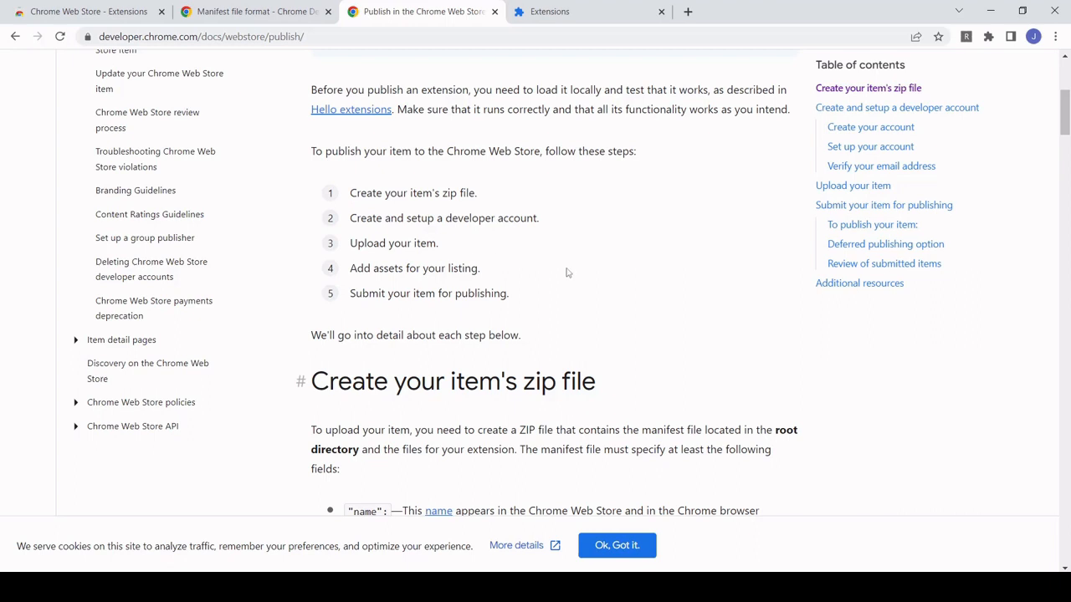